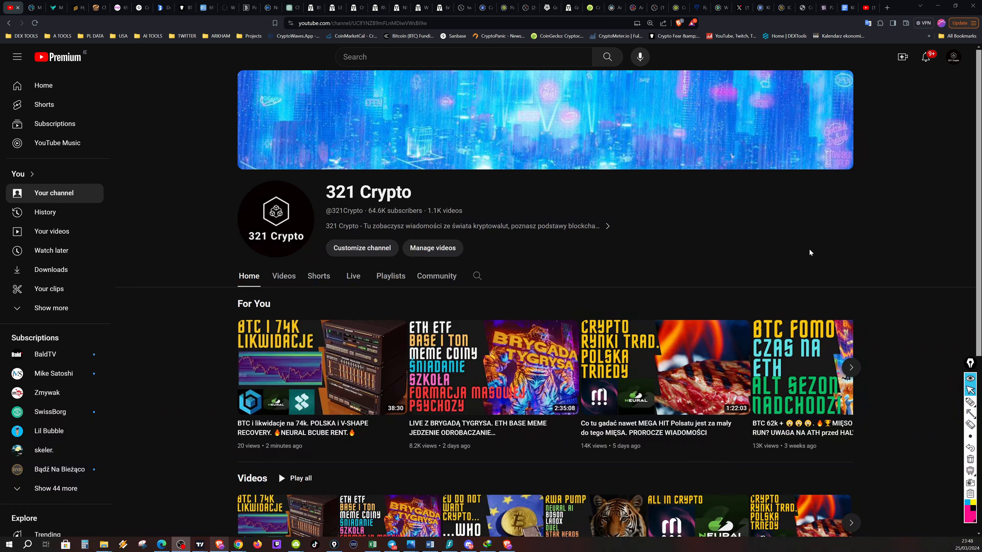
{"action": "mouse_move", "coordinate": [635, 243]}
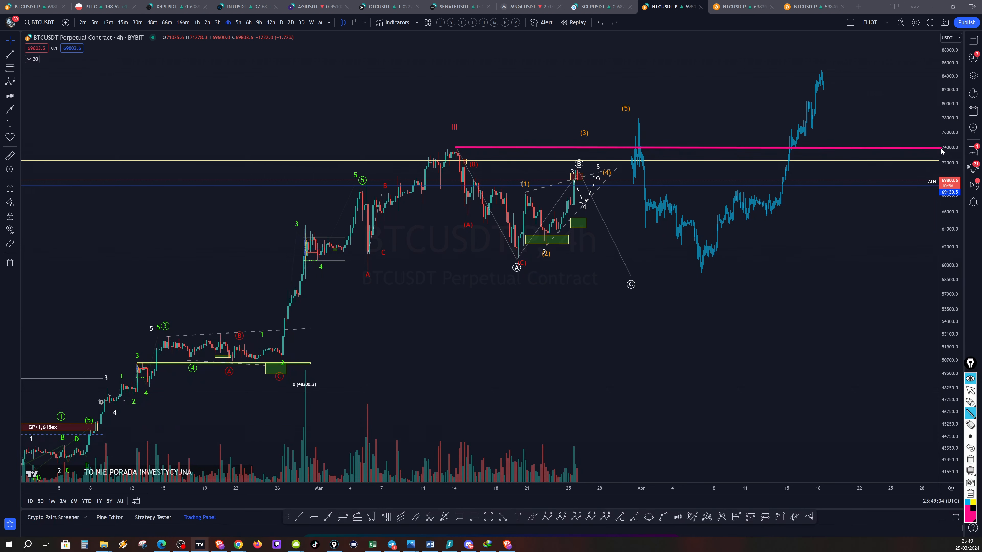
{"action": "mouse_move", "coordinate": [869, 160]}
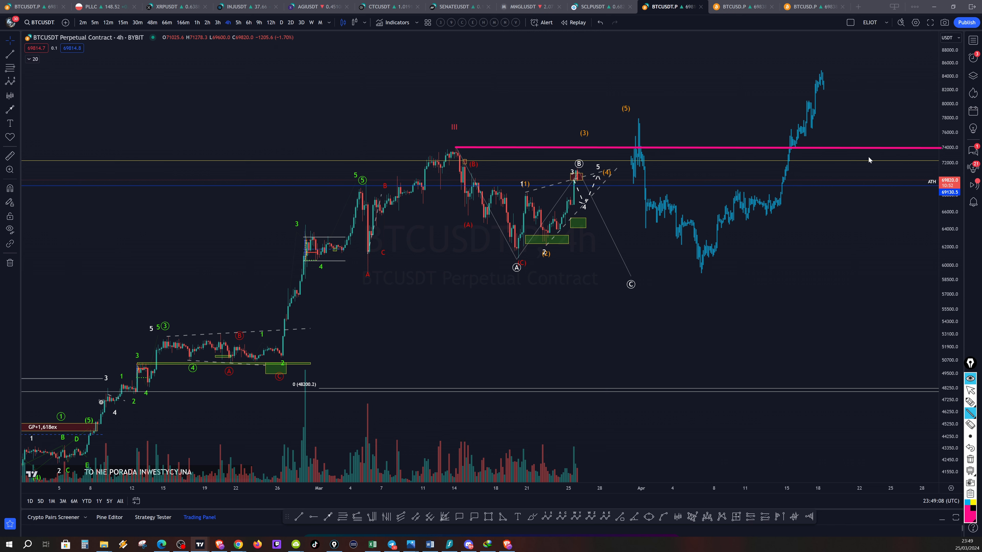
{"action": "mouse_move", "coordinate": [567, 231]}
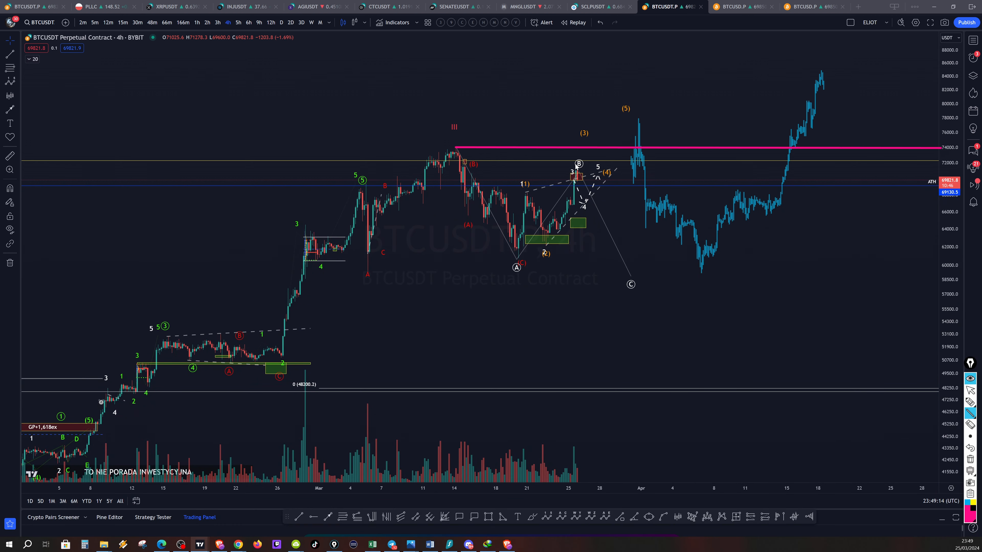
{"action": "mouse_move", "coordinate": [532, 193]}
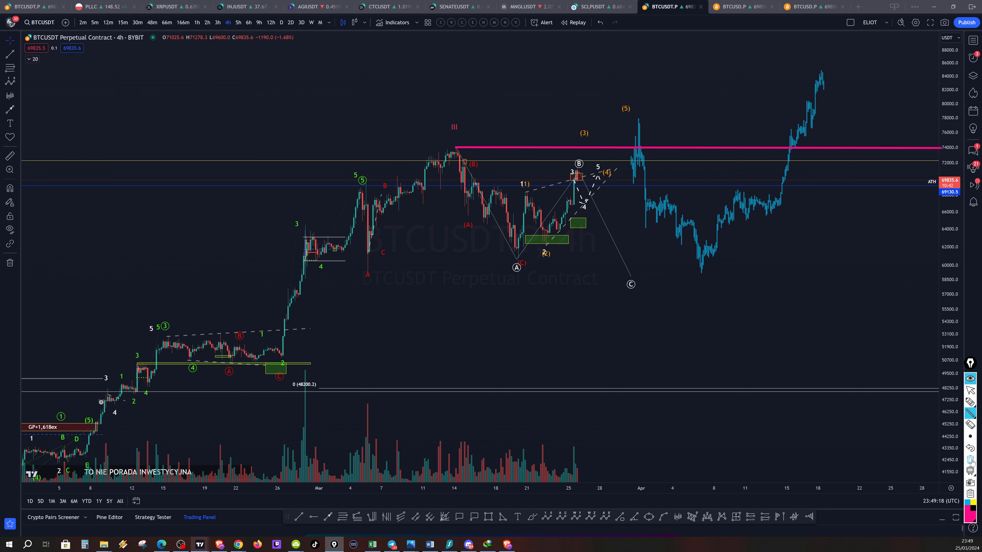
{"action": "mouse_move", "coordinate": [587, 174]}
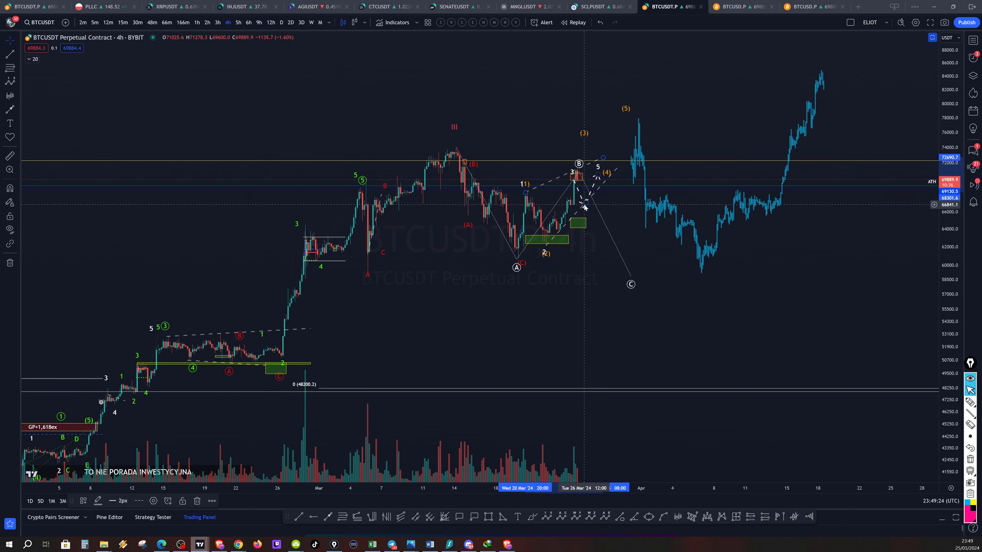
{"action": "mouse_move", "coordinate": [657, 221]}
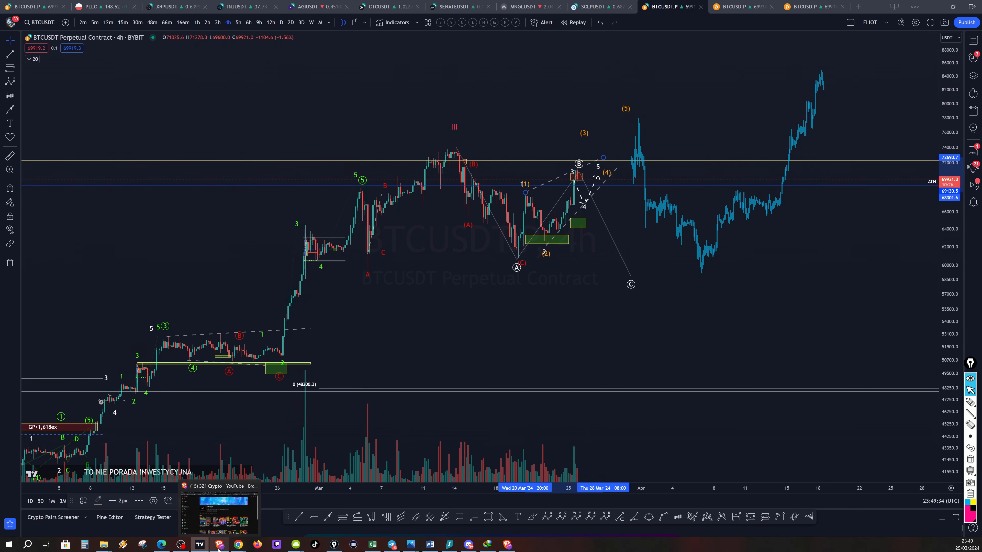
Step through the Scallop, LandX Finance and TokenFi charts, then land on Creditcoin's weekly CTCUSDT chart
{"action": "left_click", "coordinate": [238, 544]}
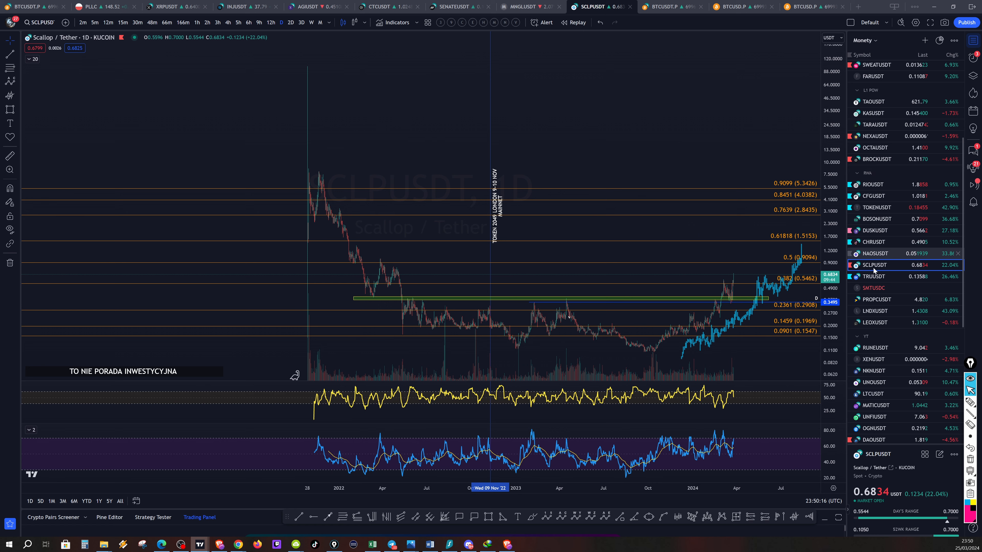
{"action": "left_click", "coordinate": [875, 312]}
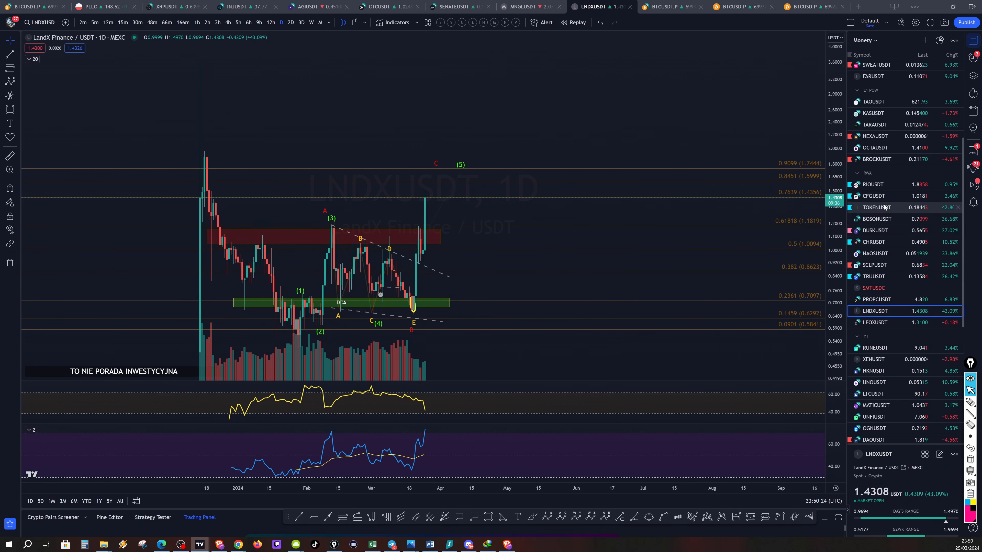
{"action": "left_click", "coordinate": [876, 207]}
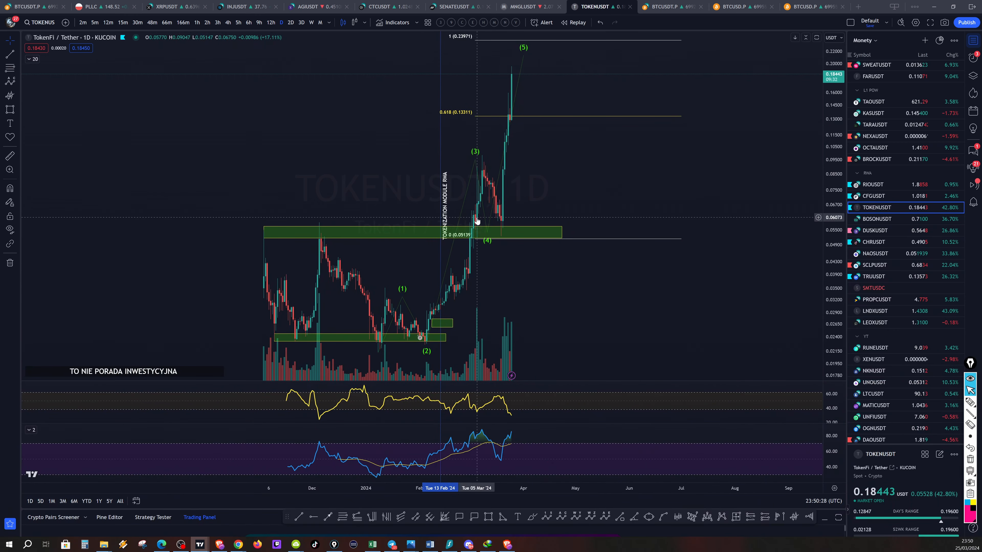
{"action": "mouse_move", "coordinate": [494, 229]}
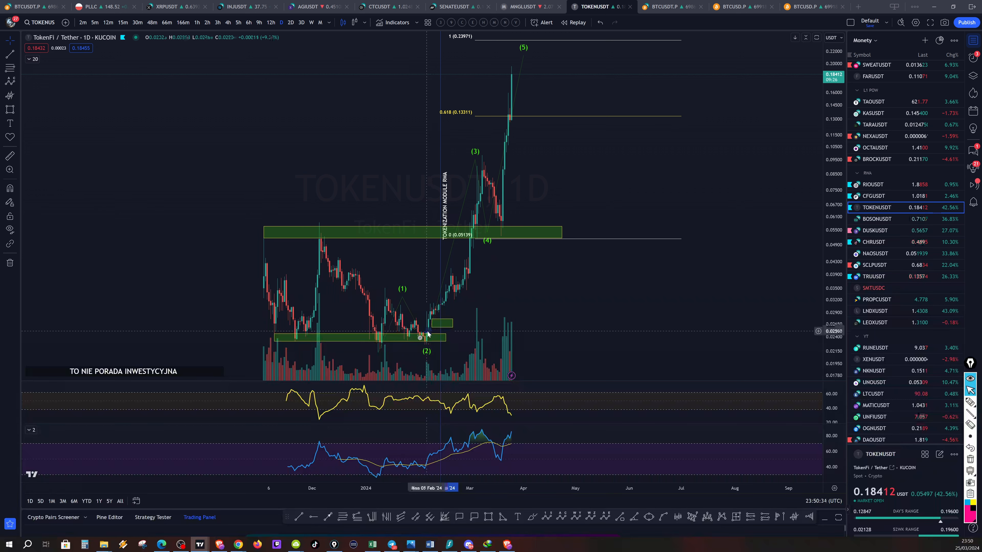
{"action": "mouse_move", "coordinate": [521, 81]}
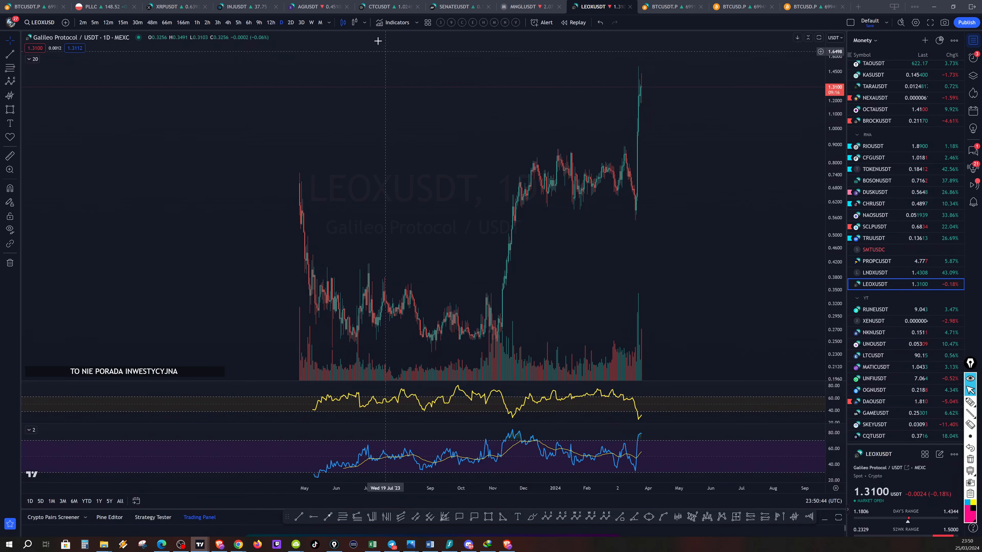
{"action": "left_click", "coordinate": [388, 6]}
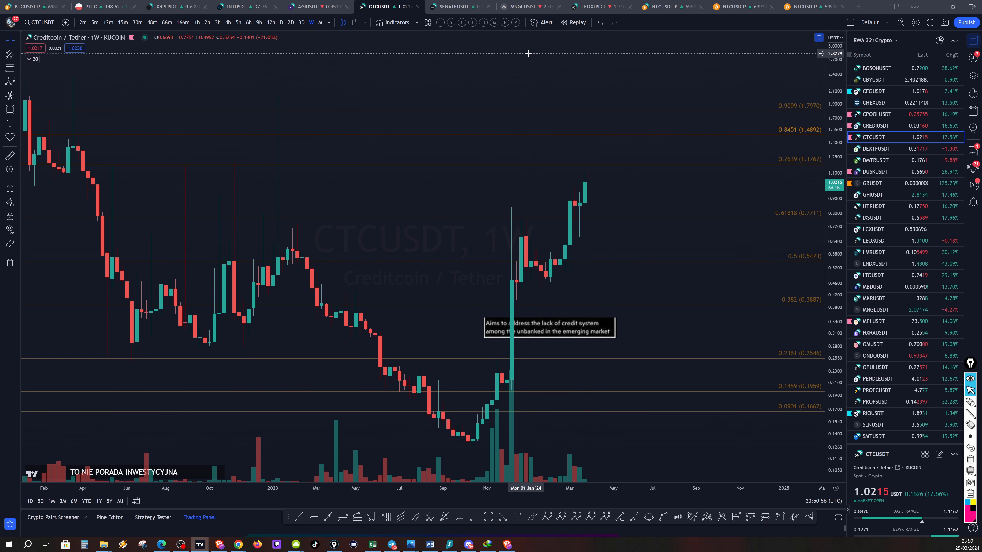
{"action": "mouse_move", "coordinate": [613, 77]}
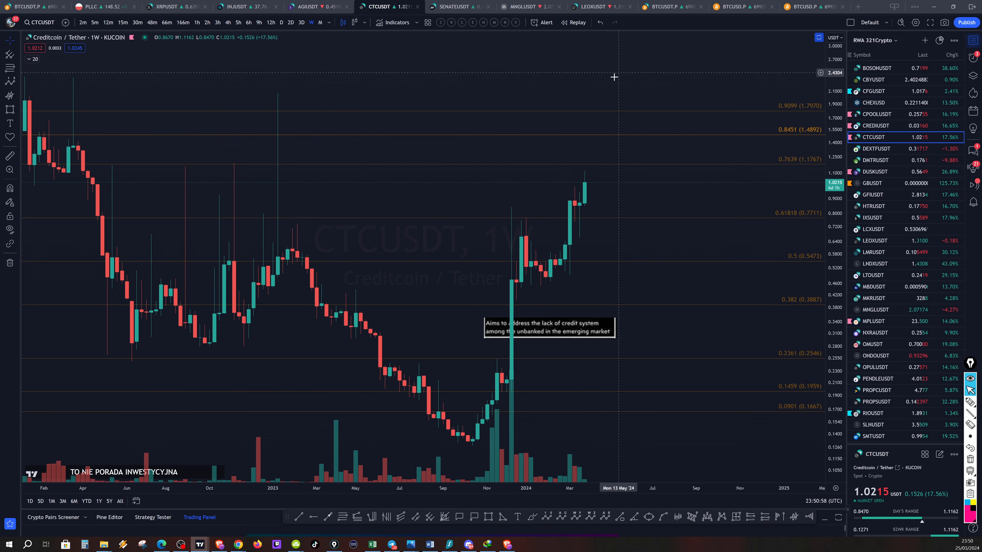
{"action": "mouse_move", "coordinate": [429, 192]}
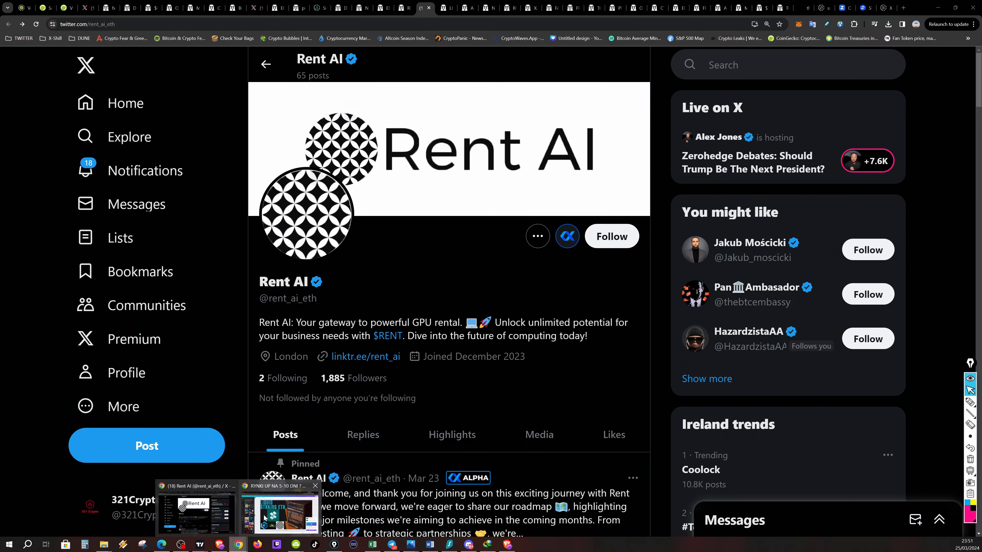
Move from the Rent AI profile past the BCUBE price chart to the B-cube.ai profile on X
{"action": "left_click", "coordinate": [867, 7]}
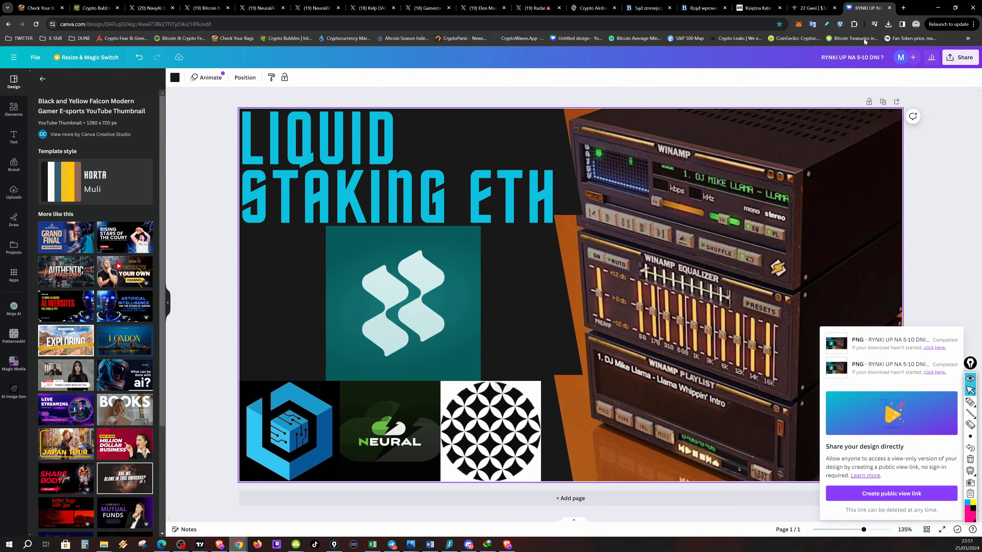
{"action": "left_click", "coordinate": [867, 8]}
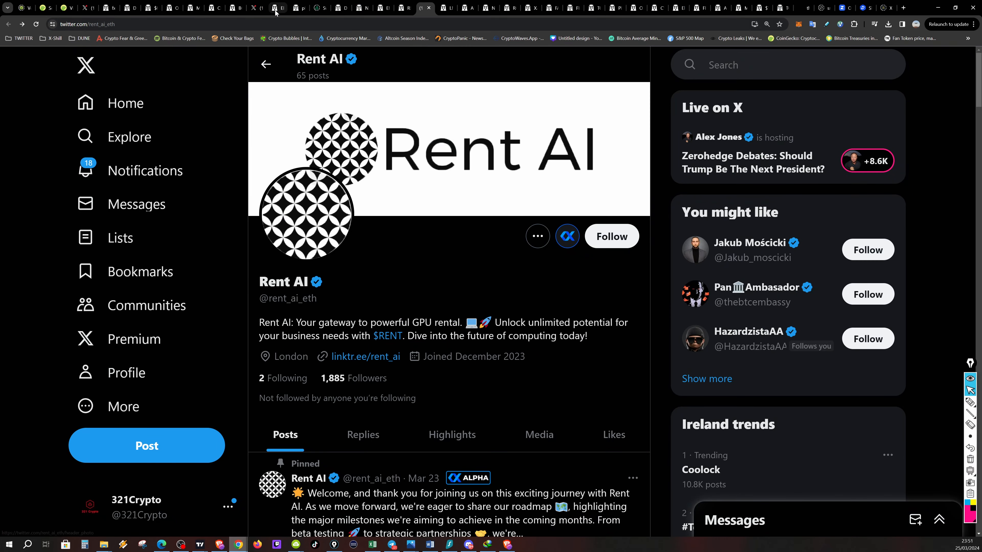
{"action": "left_click", "coordinate": [234, 7]}
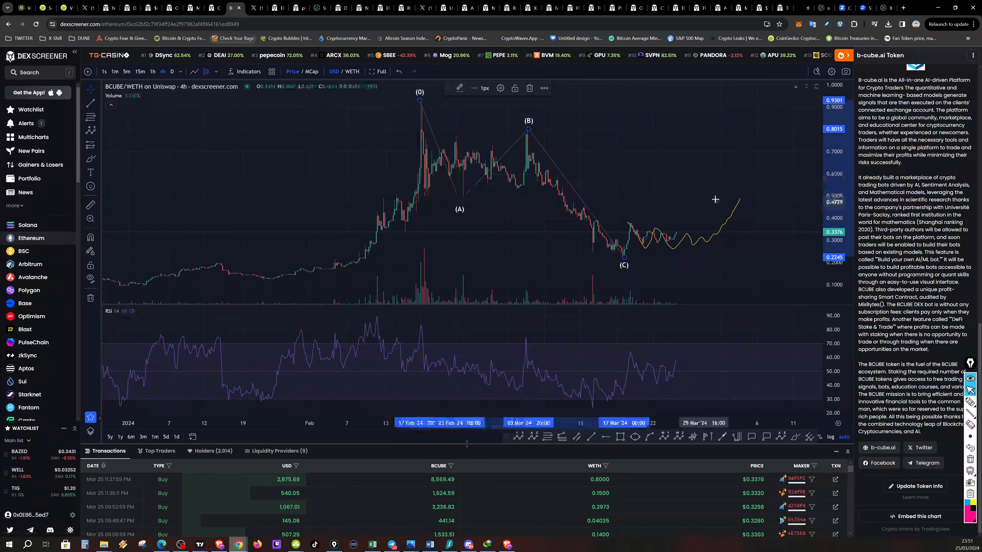
{"action": "left_click", "coordinate": [257, 7]}
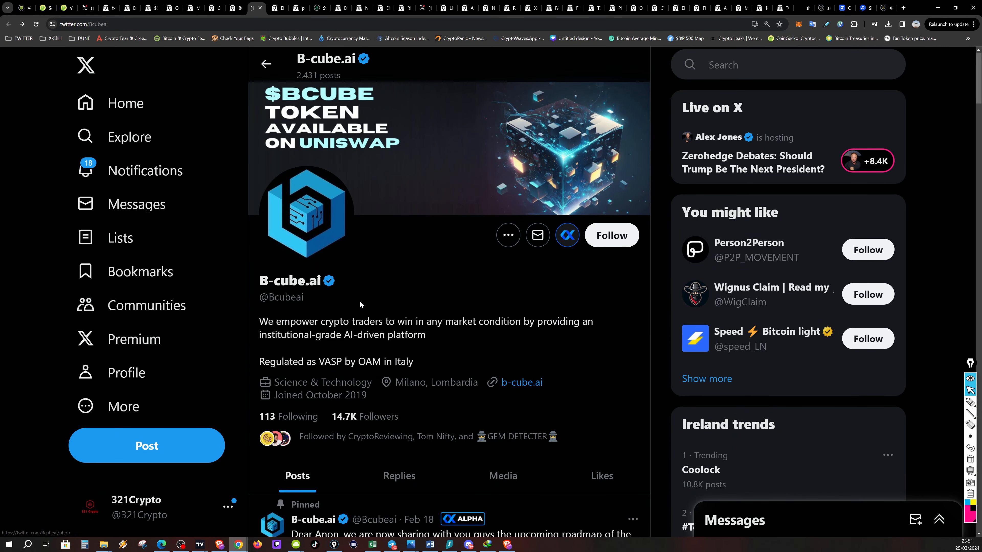
Highlight the B-cube.ai bio sentence and read down to its pinned roadmap post
{"action": "double_click", "coordinate": [294, 321]}
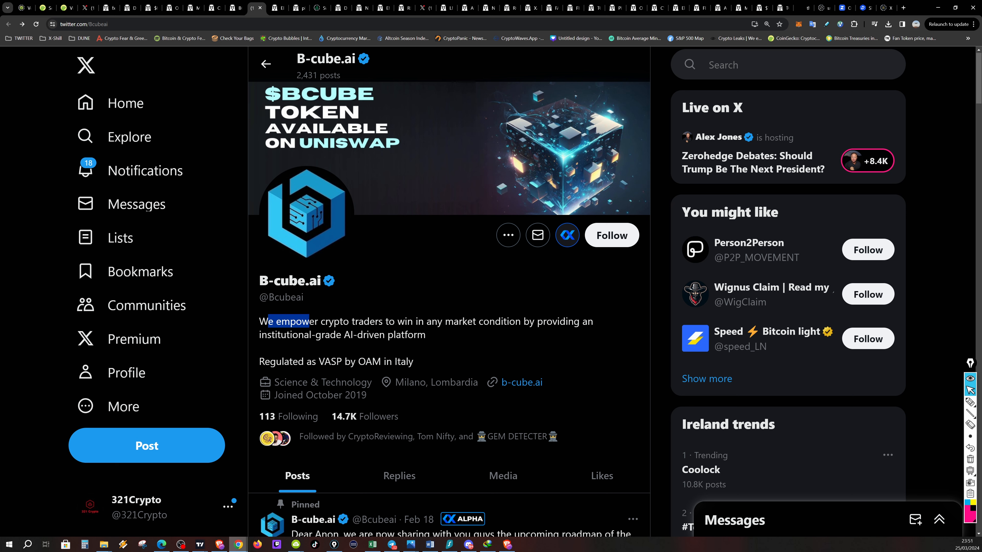
{"action": "left_click_drag", "start_coordinate": [265, 321], "coordinate": [534, 321]}
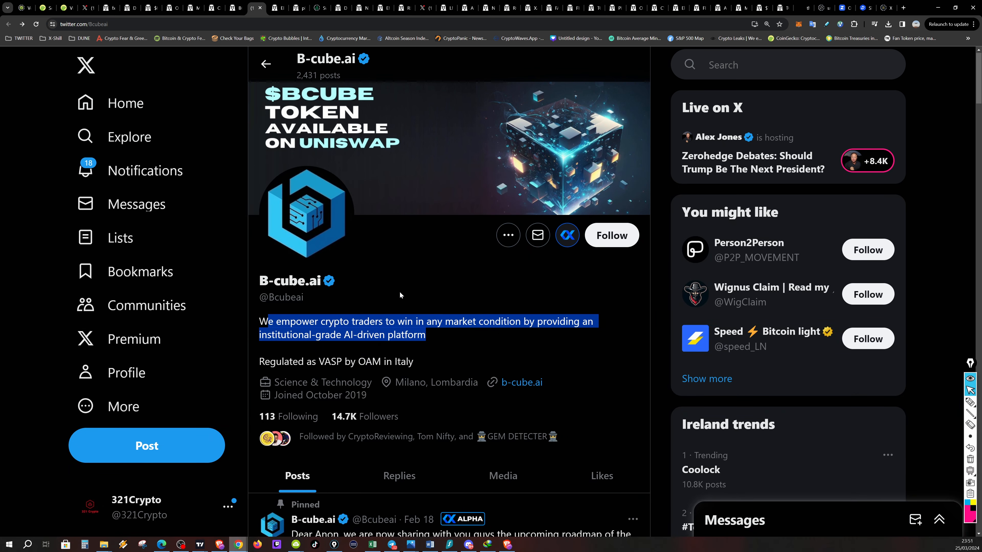
{"action": "scroll", "scroll_direction": "down", "scroll_amount": 3}
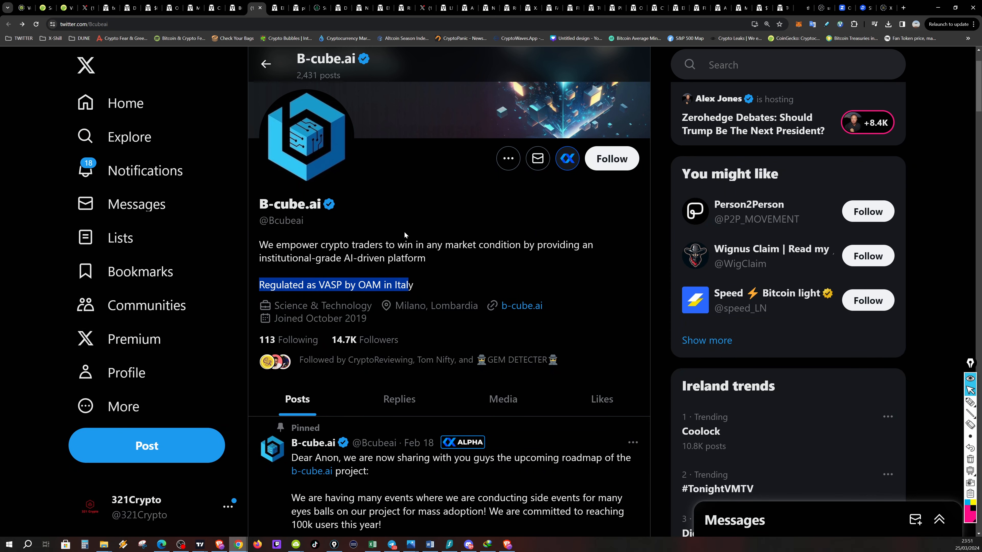
{"action": "scroll", "scroll_direction": "down", "scroll_amount": 3}
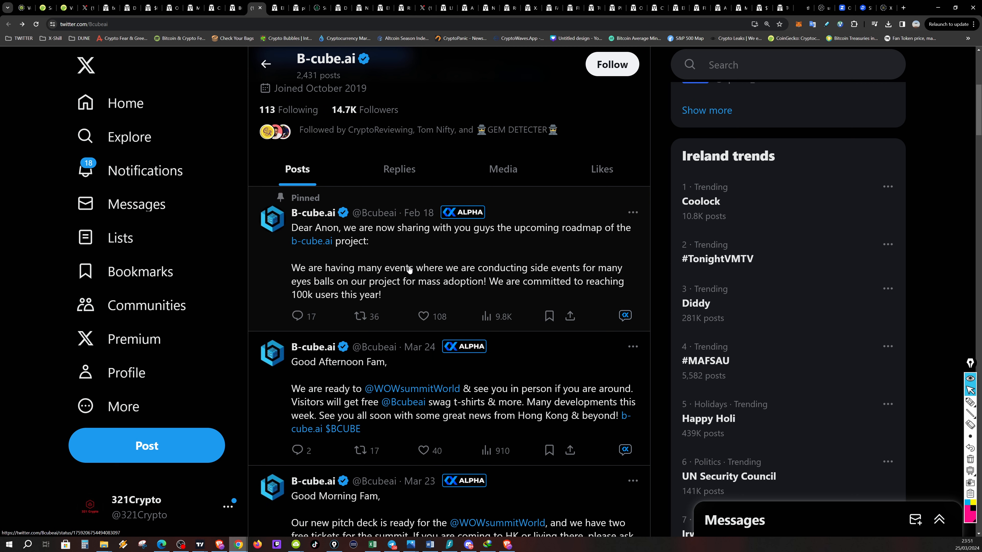
{"action": "mouse_move", "coordinate": [416, 267]}
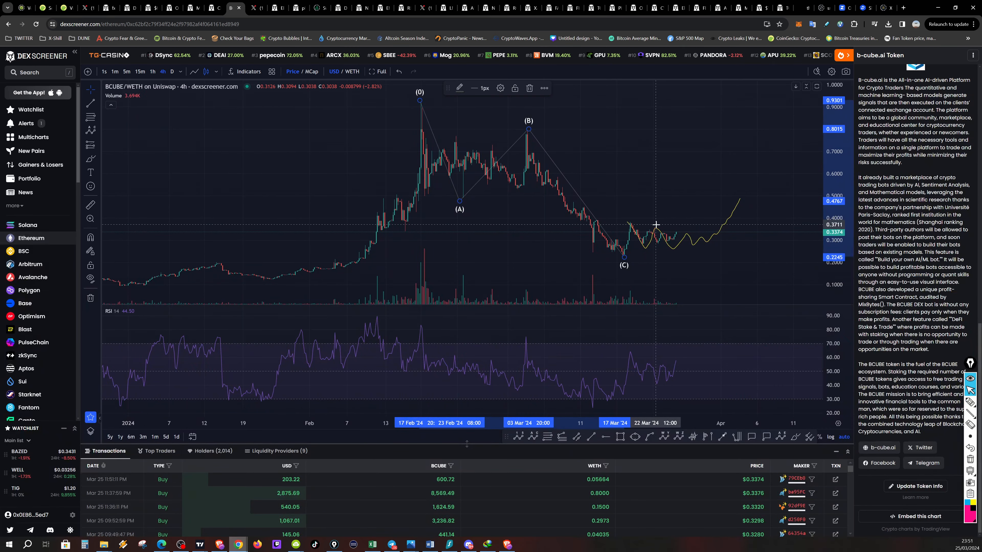
{"action": "mouse_move", "coordinate": [595, 249]}
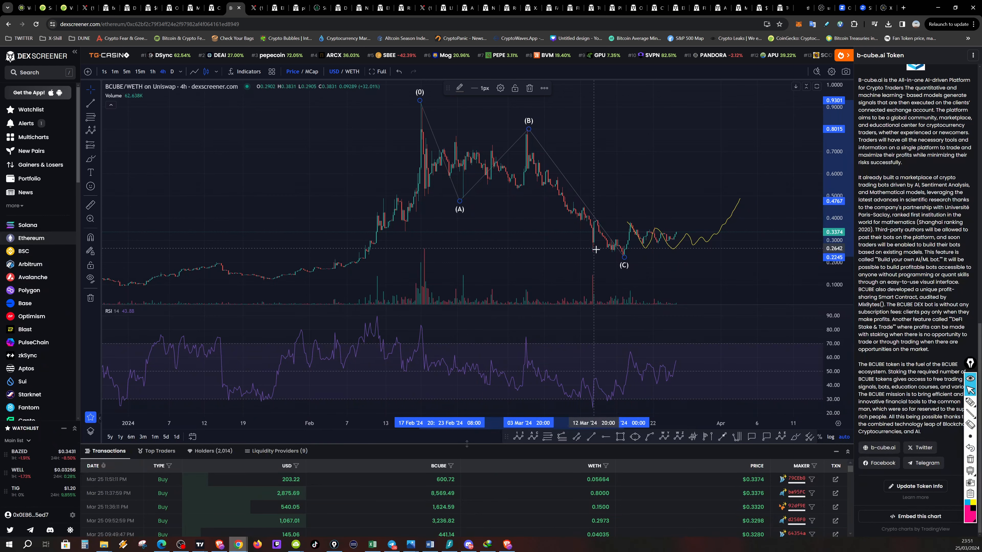
{"action": "mouse_move", "coordinate": [638, 222]}
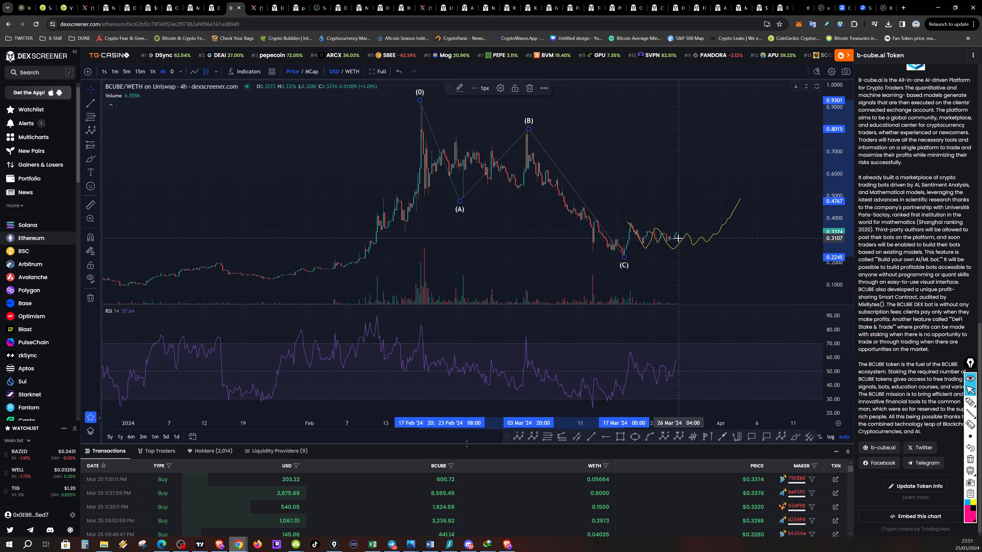
{"action": "mouse_move", "coordinate": [694, 192]}
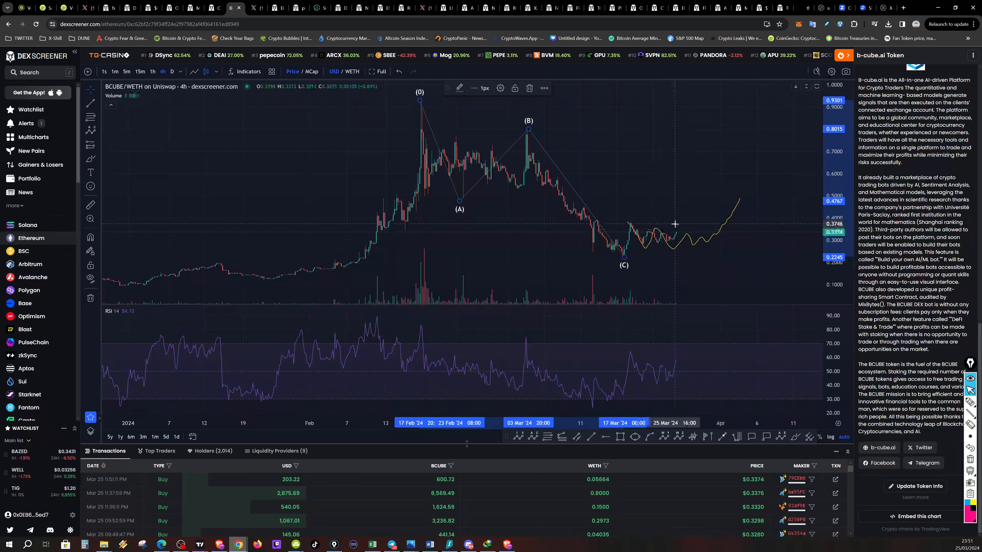
{"action": "mouse_move", "coordinate": [649, 209]}
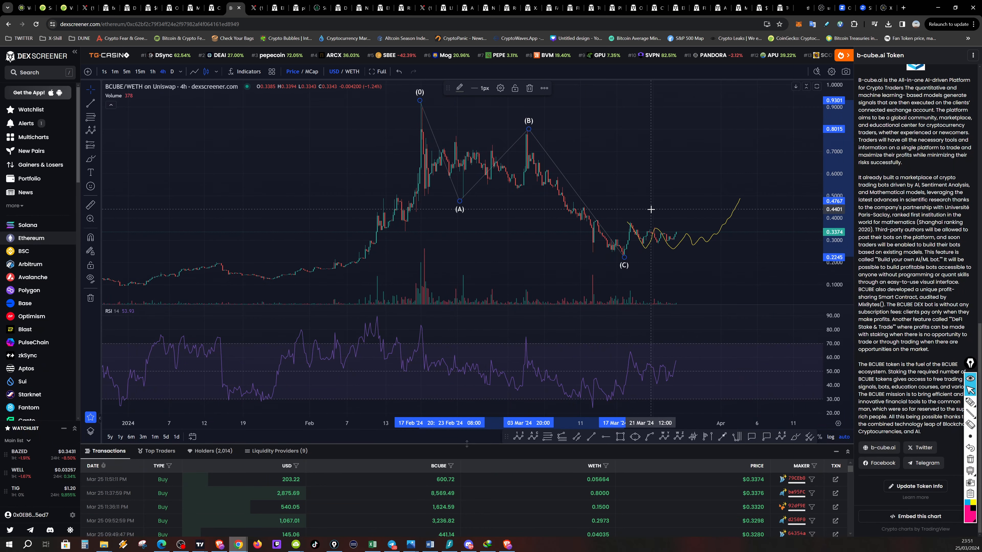
{"action": "mouse_move", "coordinate": [665, 238]}
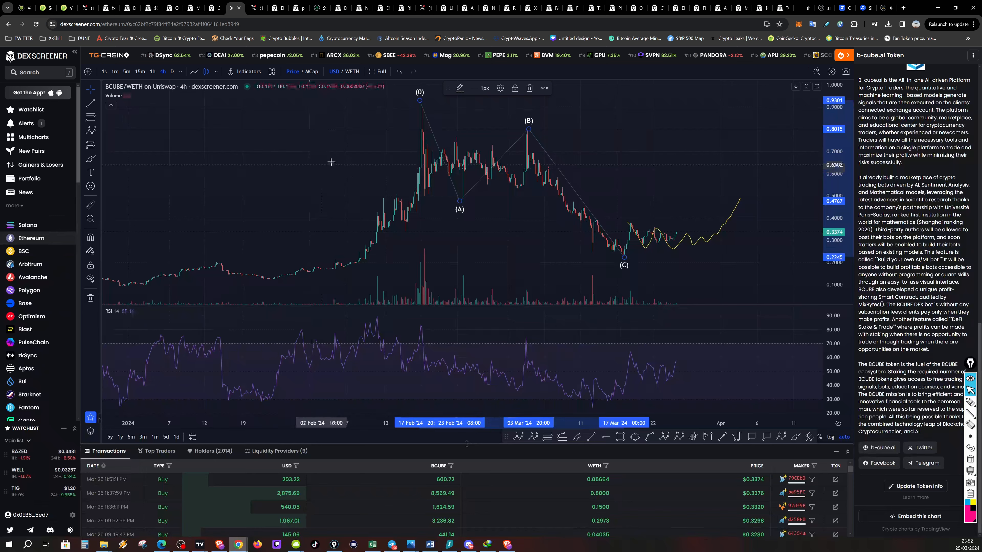
{"action": "mouse_move", "coordinate": [368, 463]}
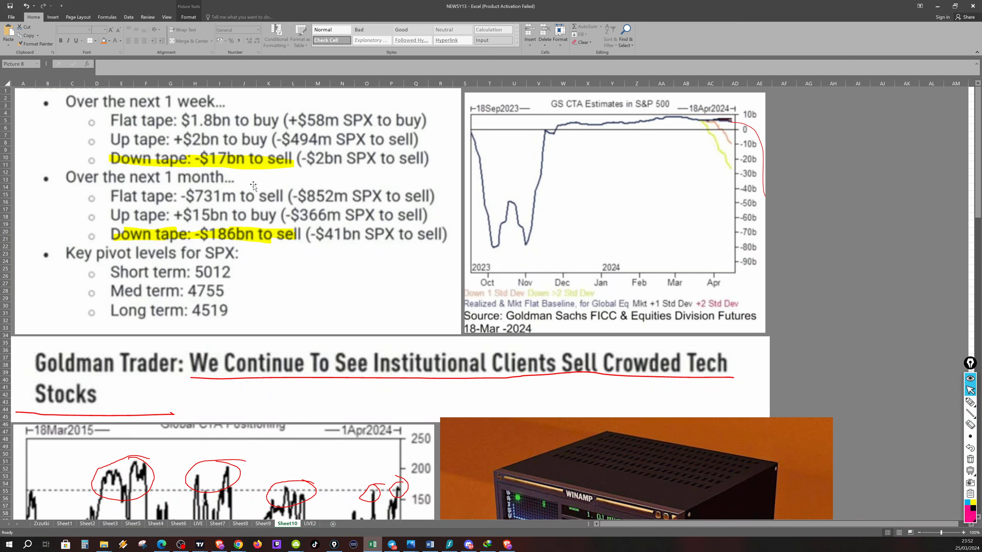
Scroll the Goldman Sachs sheet past the GS CTA estimates to the Global CTA Positioning chart and Buybacks Desk notes
{"action": "scroll", "scroll_direction": "down", "scroll_amount": 3}
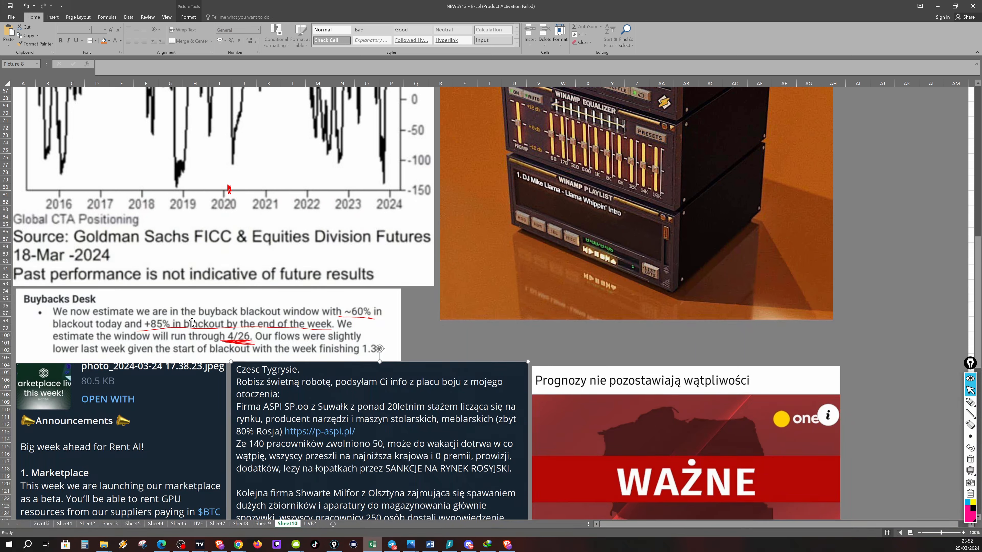
{"action": "mouse_move", "coordinate": [311, 324]}
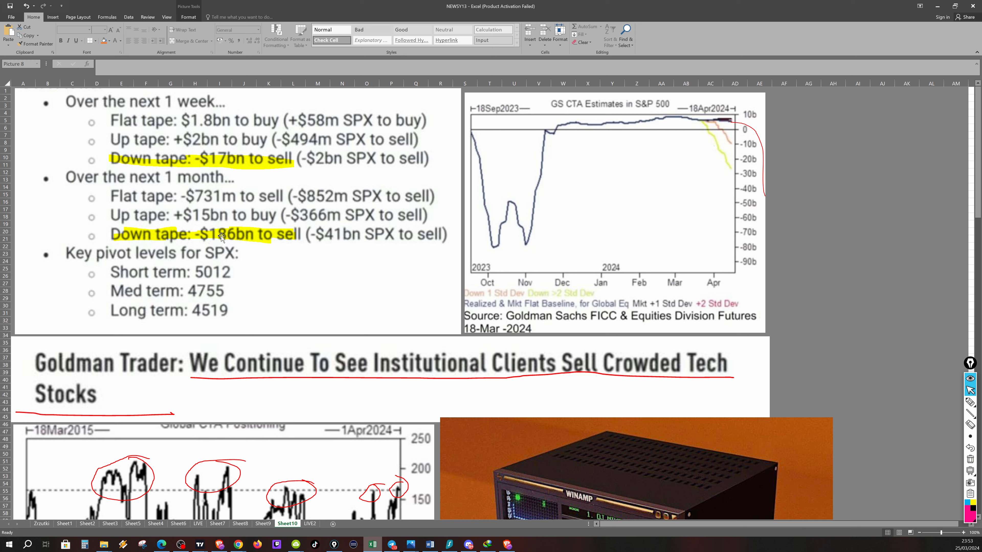
{"action": "mouse_move", "coordinate": [293, 284]}
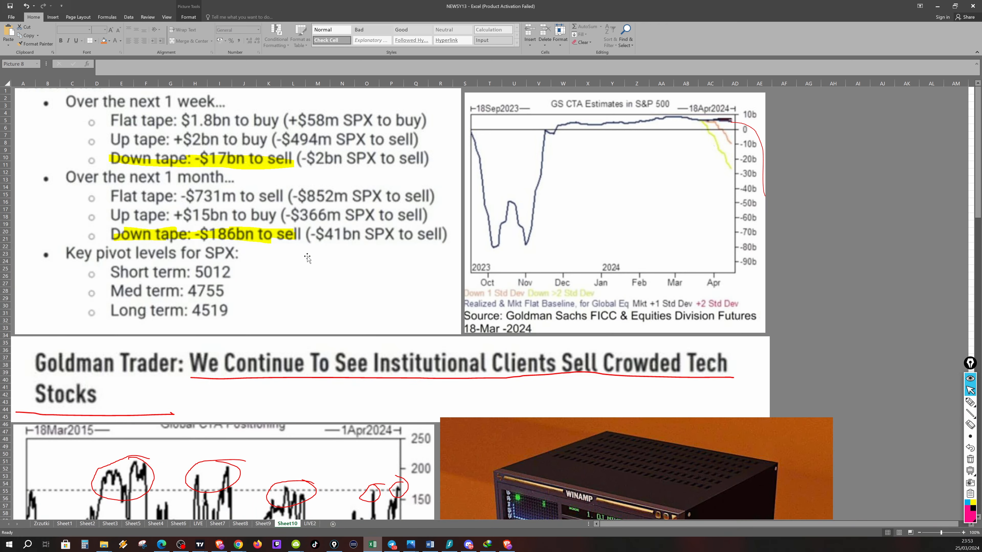
{"action": "scroll", "scroll_direction": "down", "scroll_amount": 3}
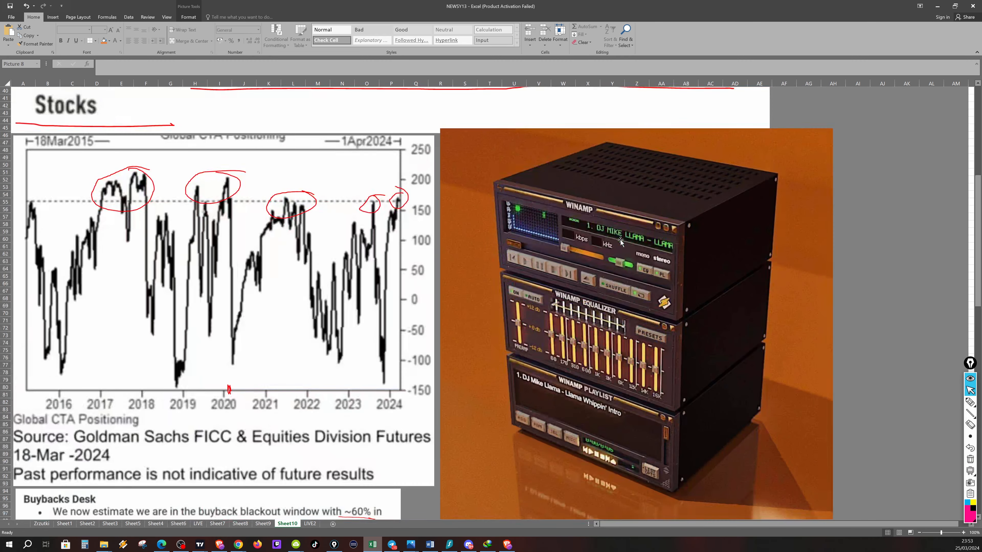
{"action": "scroll", "scroll_direction": "down", "scroll_amount": 3}
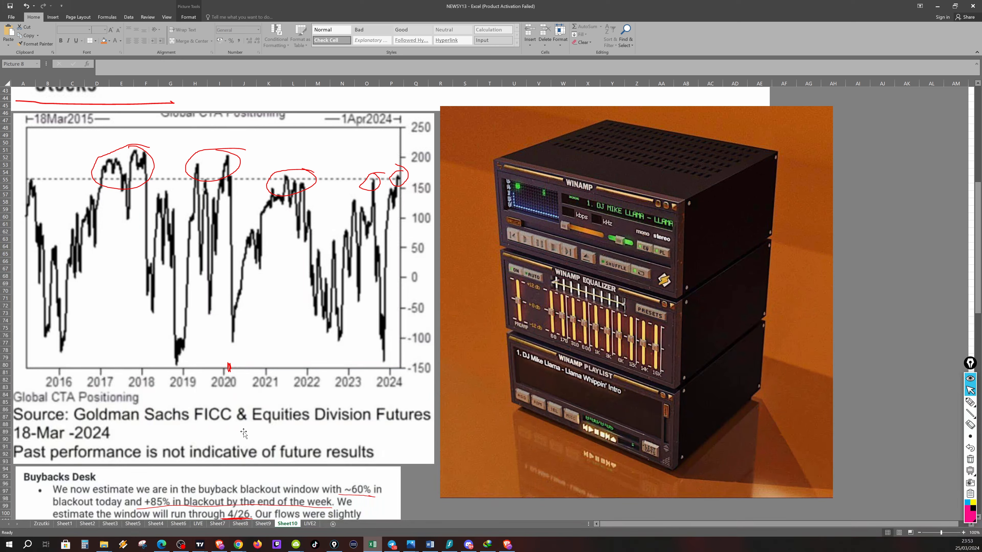
{"action": "mouse_move", "coordinate": [239, 465]}
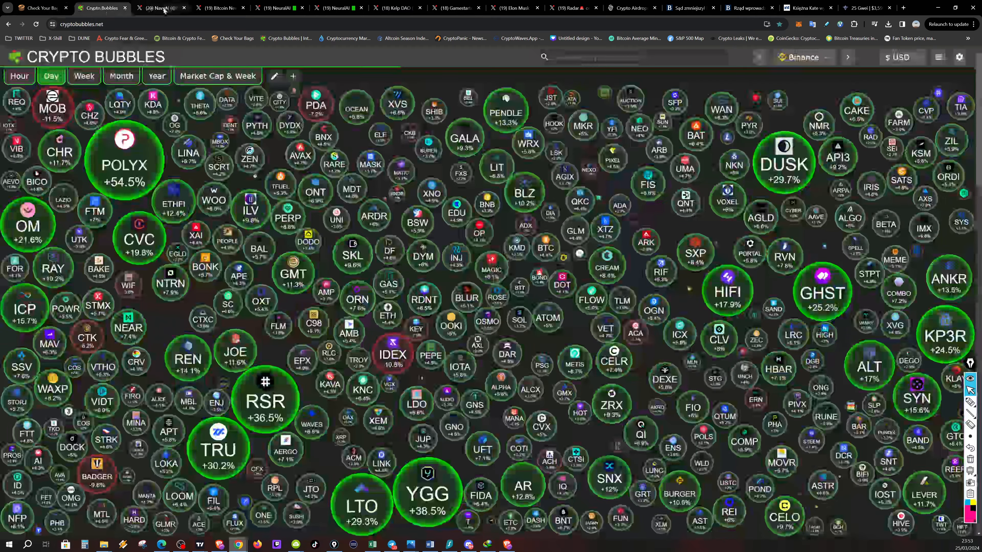
Leave the Crypto Bubbles day map for the NavyAI profile on X
{"action": "left_click", "coordinate": [159, 7]}
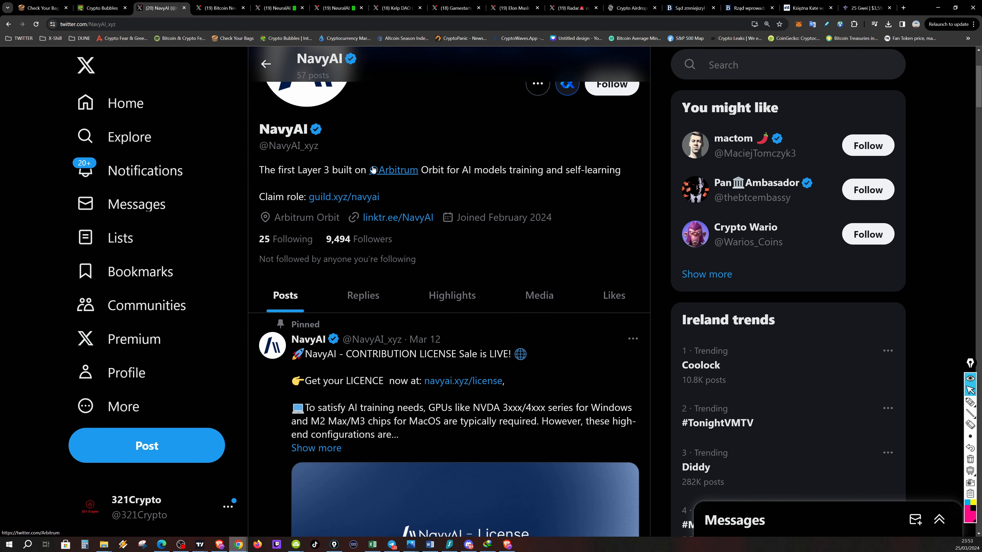
{"action": "mouse_move", "coordinate": [498, 236]}
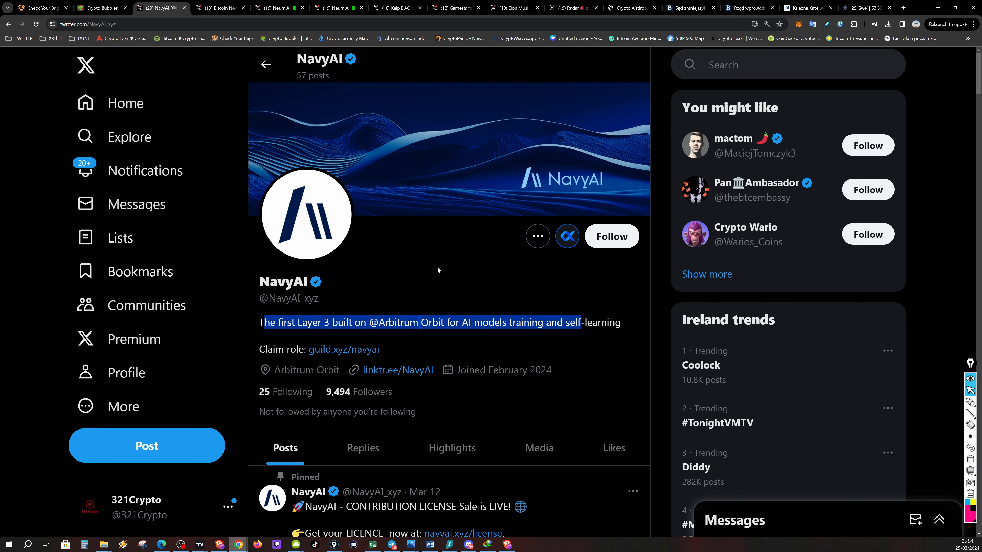
{"action": "mouse_move", "coordinate": [487, 246]}
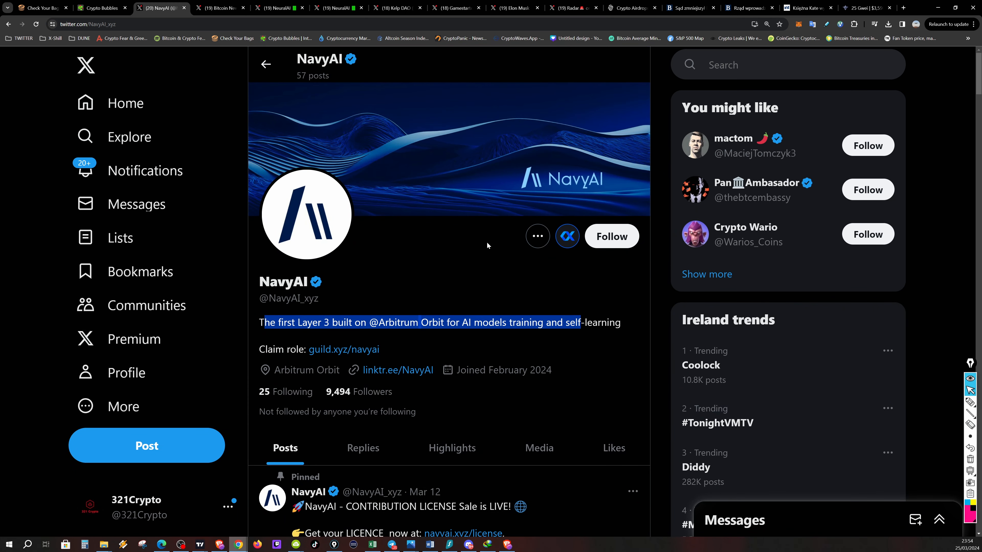
Read down NavyAI's posts past the sale post to the NavyGPT testing and Fine-tuning vs RAG posts
{"action": "scroll", "scroll_direction": "down", "scroll_amount": 3}
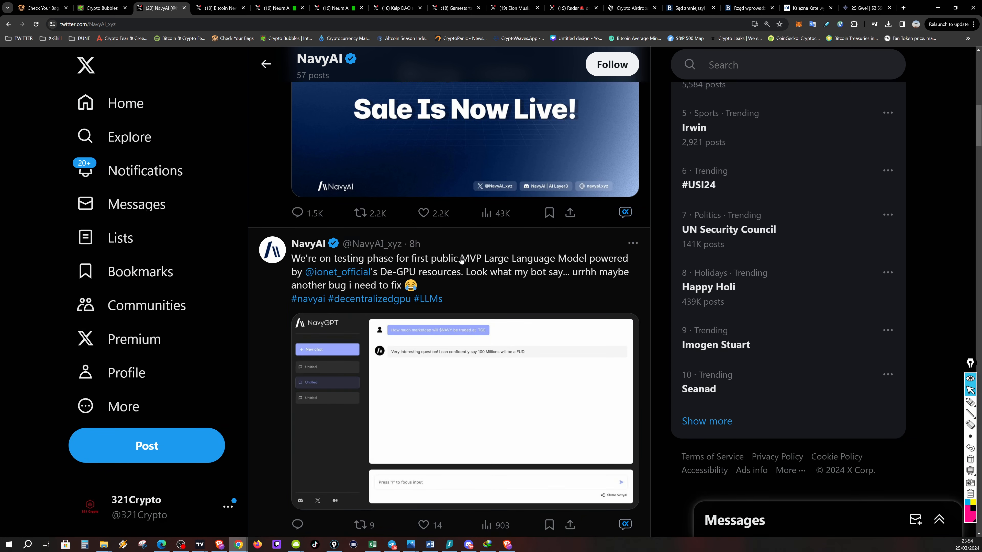
{"action": "scroll", "scroll_direction": "down", "scroll_amount": 3}
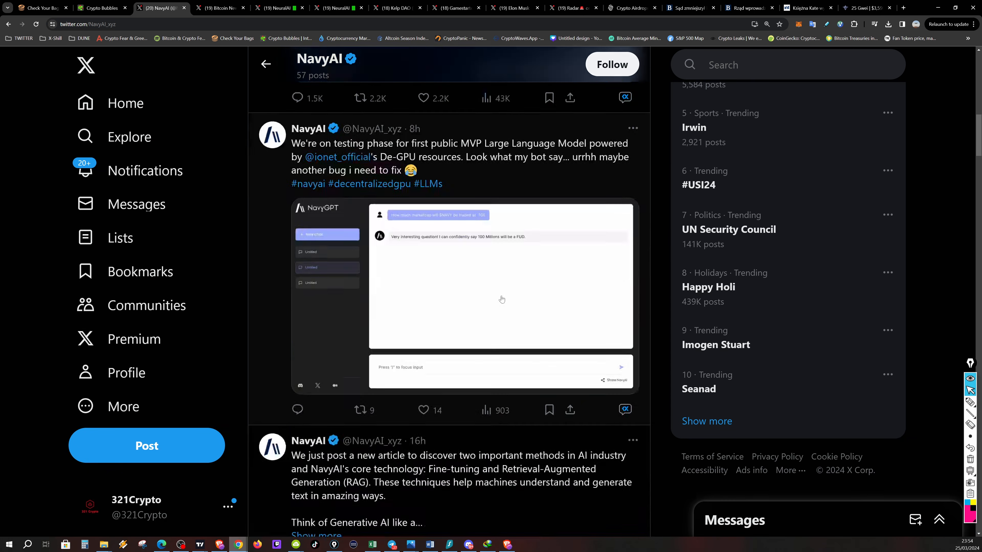
{"action": "scroll", "scroll_direction": "down", "scroll_amount": 3}
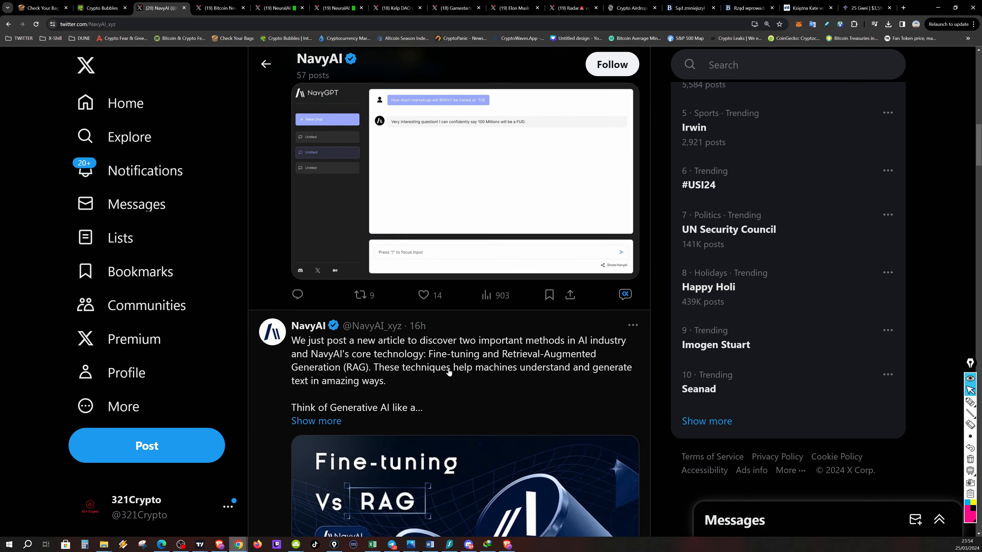
View the Bitcoin News post on Nilam Resources buying 24,800 Bitcoin, then move to the NeuralAI profile
{"action": "left_click", "coordinate": [218, 7]}
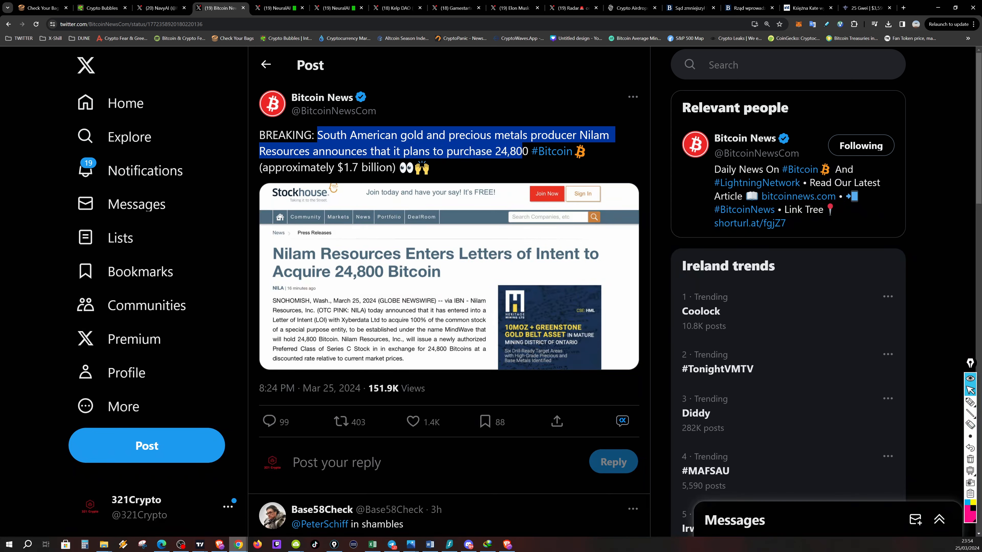
{"action": "mouse_move", "coordinate": [499, 145]}
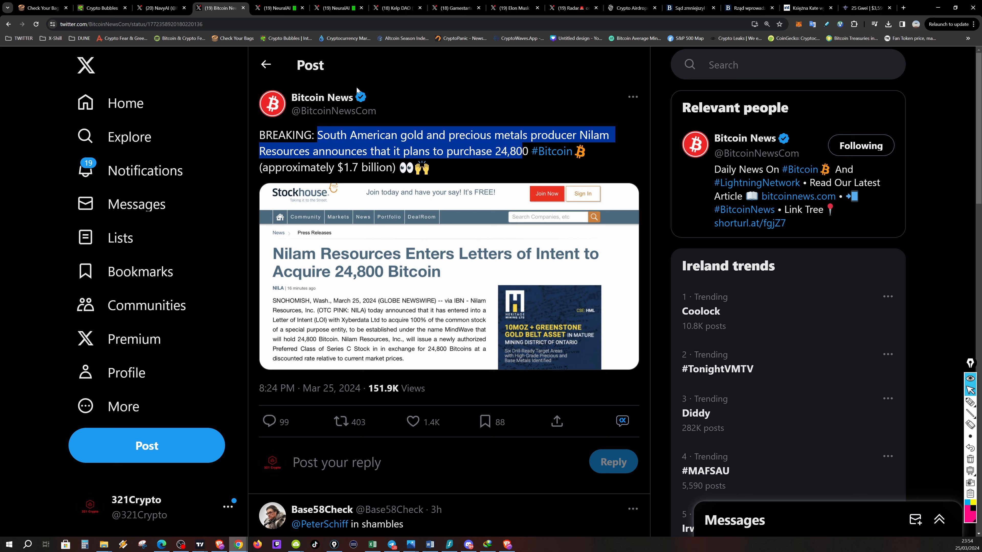
{"action": "left_click", "coordinate": [279, 8]}
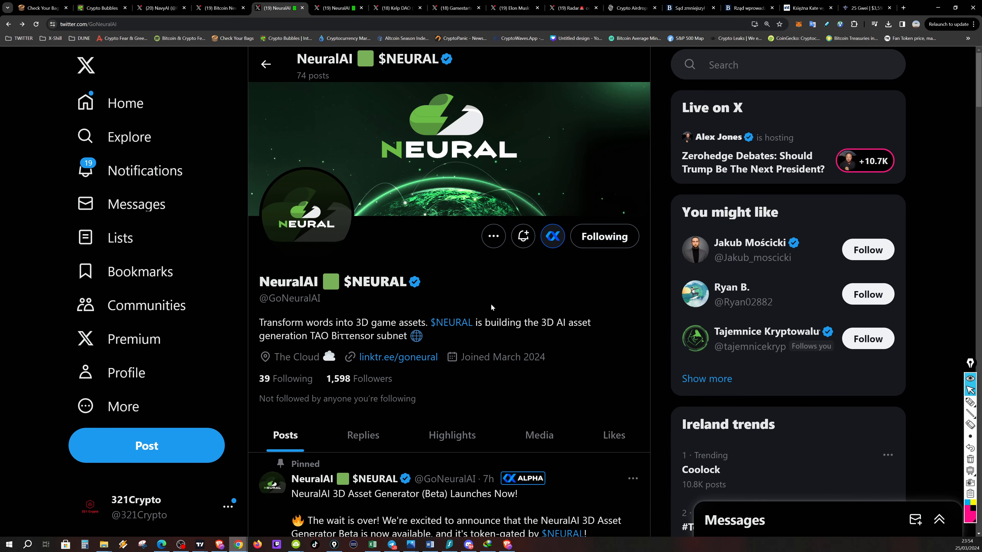
{"action": "mouse_move", "coordinate": [389, 306]}
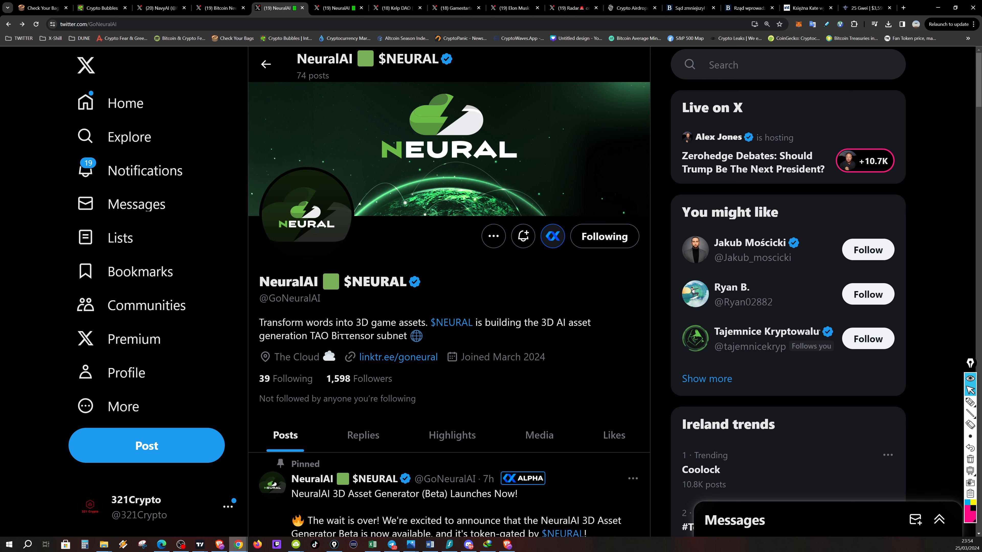
Read through NeuralAI's reposts about its 3D asset generator and partnership, then move to the BCUBE/WETH chart on DEX Screener
{"action": "scroll", "scroll_direction": "down", "scroll_amount": 3}
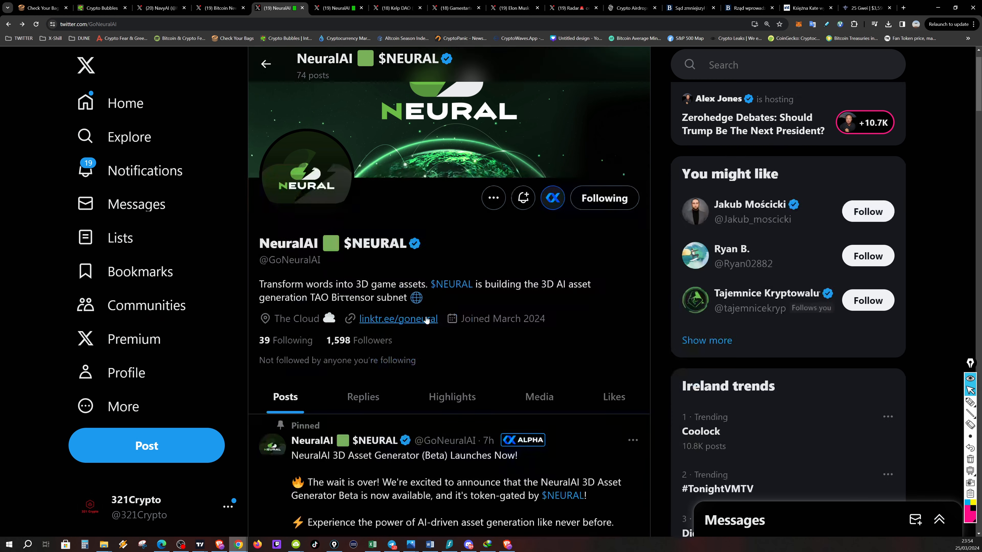
{"action": "scroll", "scroll_direction": "down", "scroll_amount": 3}
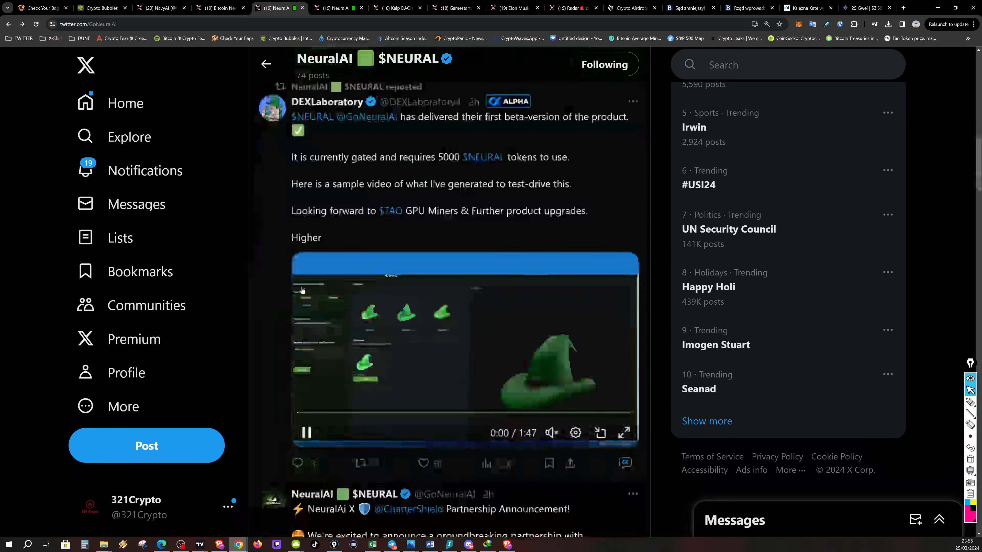
{"action": "scroll", "scroll_direction": "down", "scroll_amount": 3}
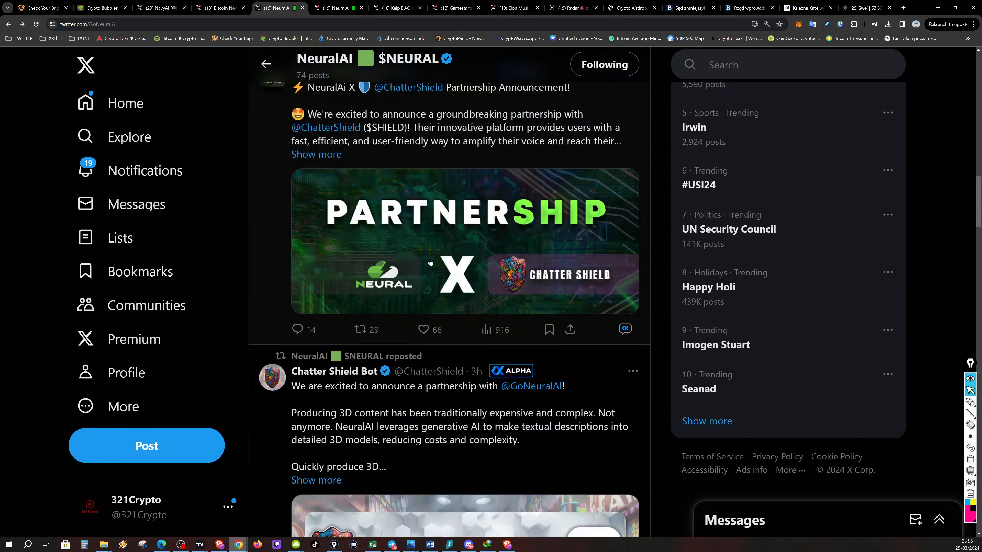
{"action": "scroll", "scroll_direction": "down", "scroll_amount": 3}
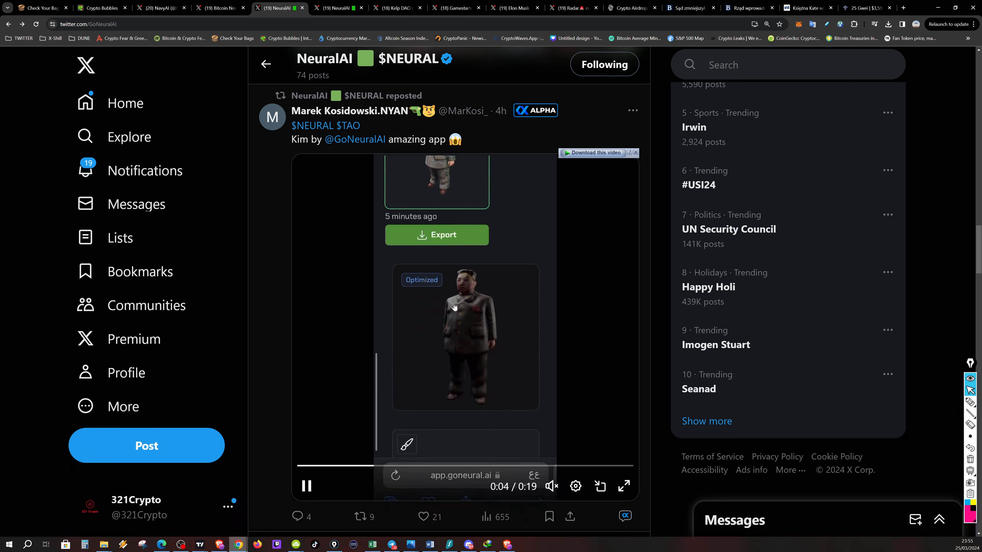
{"action": "mouse_move", "coordinate": [299, 313]}
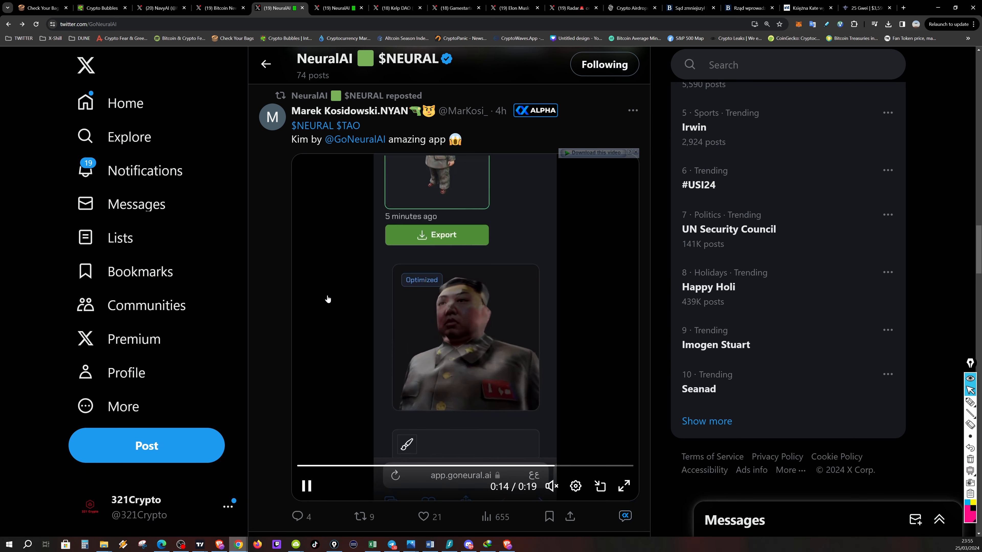
{"action": "left_click", "coordinate": [436, 234]}
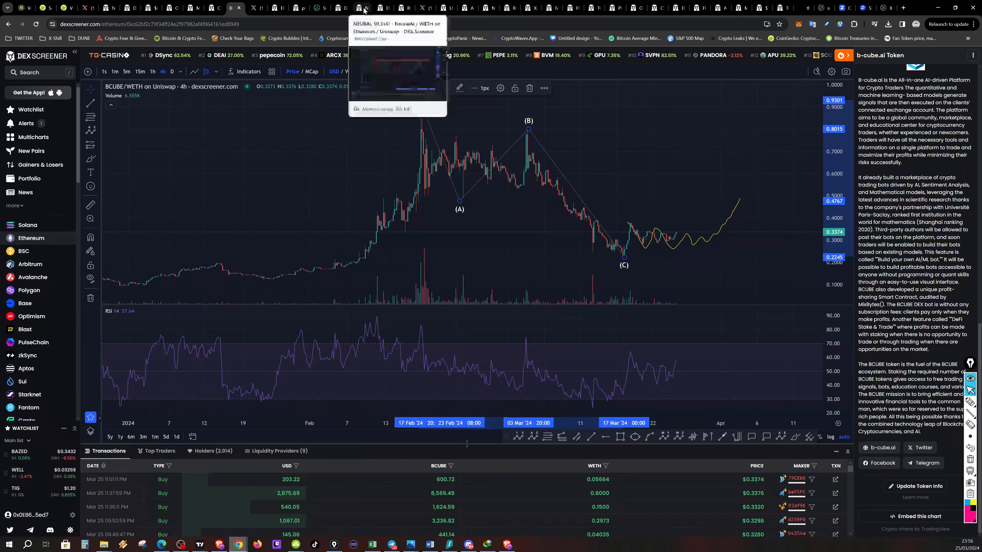
Bring up the NEURAL/WETH 15-minute chart with its cup pattern, wave count and Fibonacci levels
{"action": "left_click", "coordinate": [361, 7]}
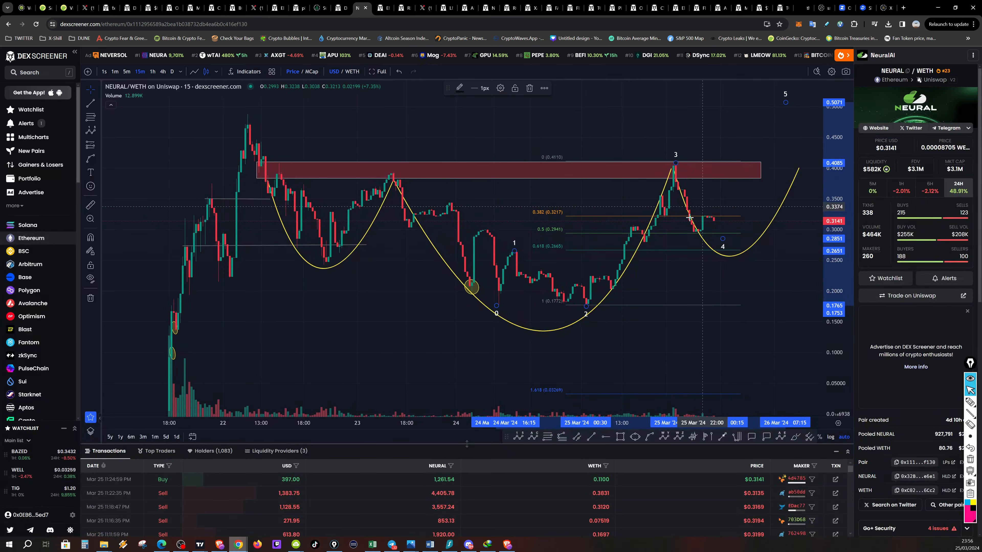
{"action": "mouse_move", "coordinate": [759, 216]}
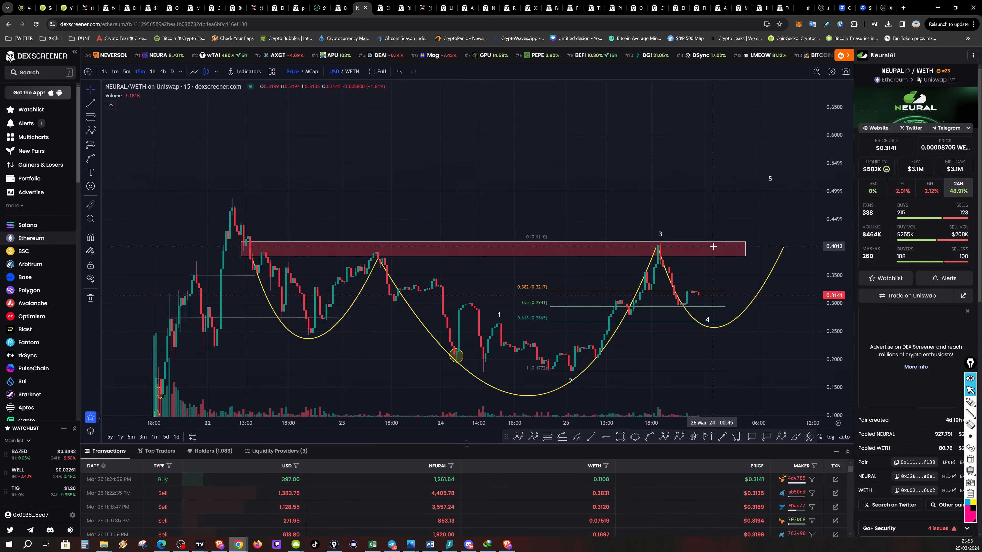
{"action": "mouse_move", "coordinate": [744, 147]}
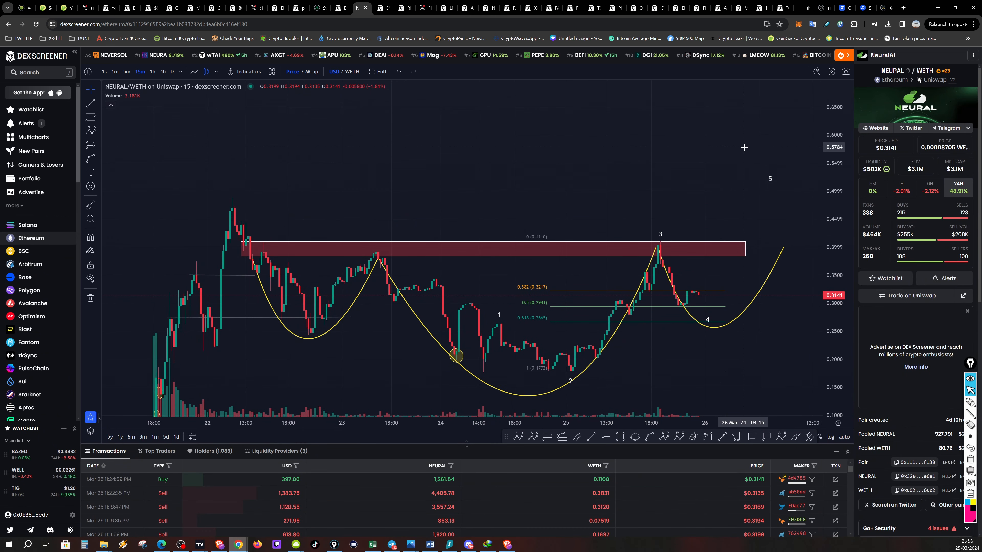
{"action": "mouse_move", "coordinate": [624, 186]}
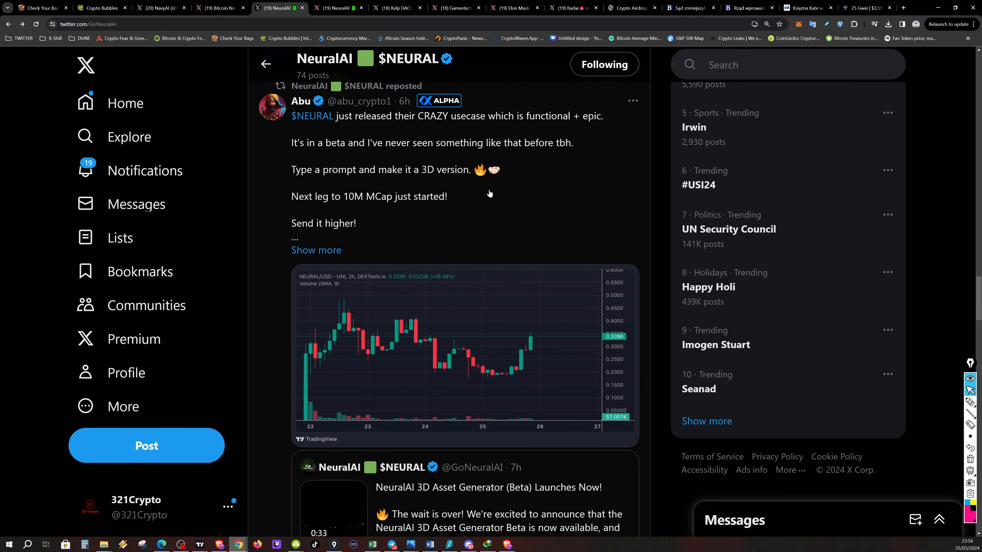
{"action": "mouse_move", "coordinate": [411, 159]}
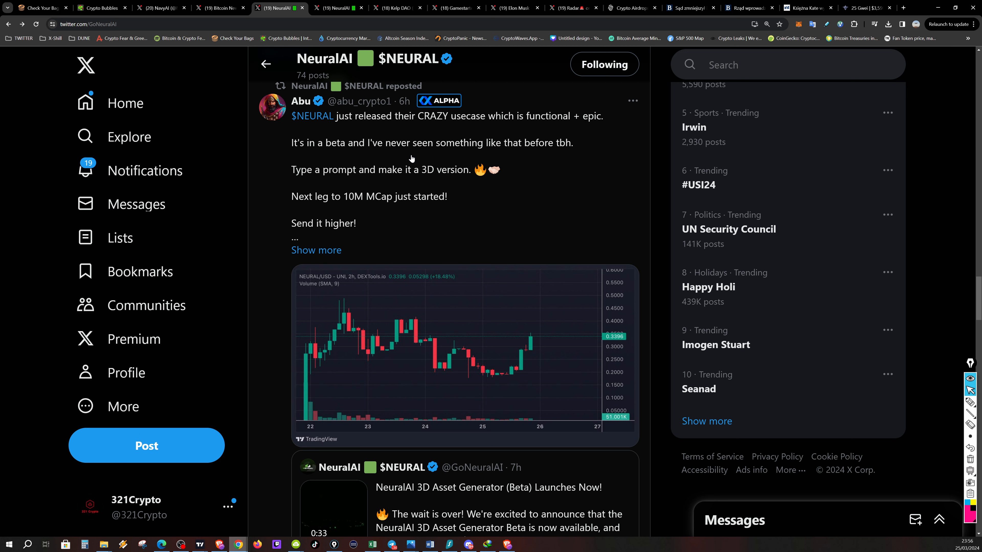
{"action": "mouse_move", "coordinate": [377, 136]}
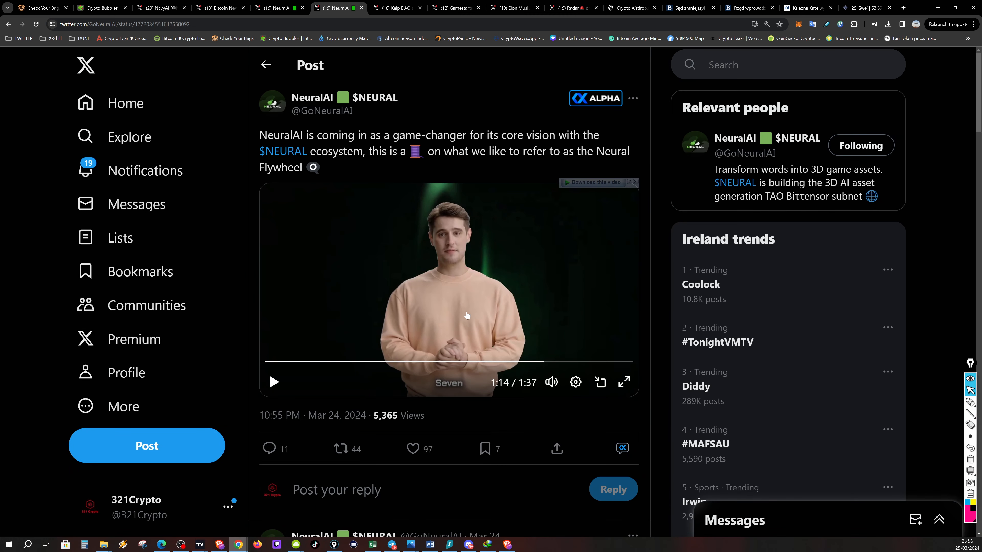
Read down NeuralAI's Neural Flywheel video post, then move on to the Kelp DAO profile
{"action": "scroll", "scroll_direction": "down", "scroll_amount": 3}
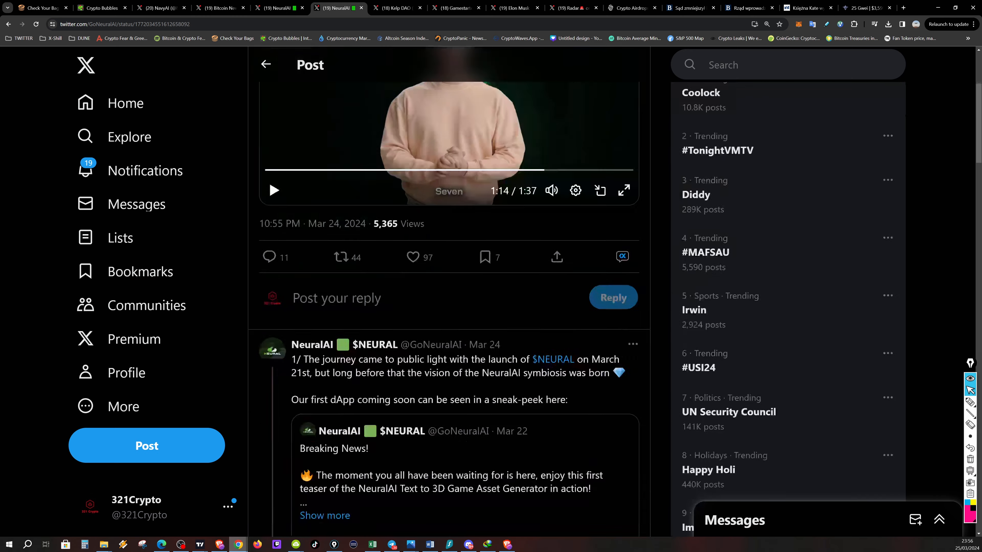
{"action": "scroll", "scroll_direction": "down", "scroll_amount": 3}
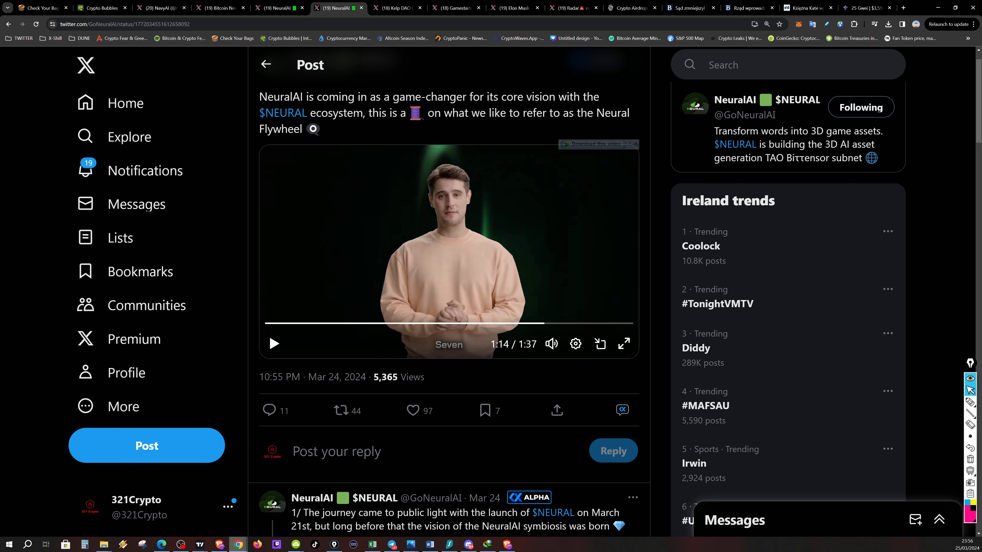
{"action": "mouse_move", "coordinate": [417, 128]}
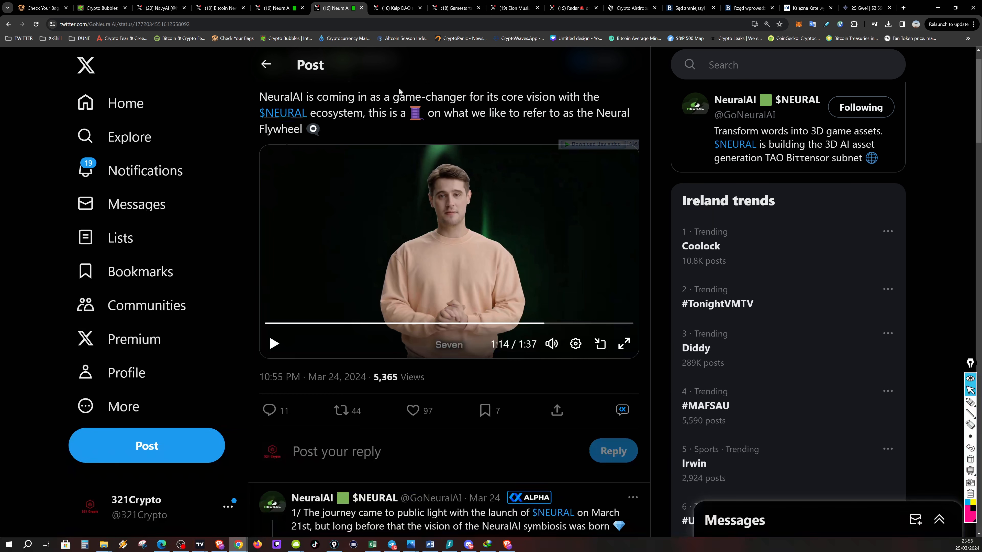
{"action": "mouse_move", "coordinate": [482, 129]}
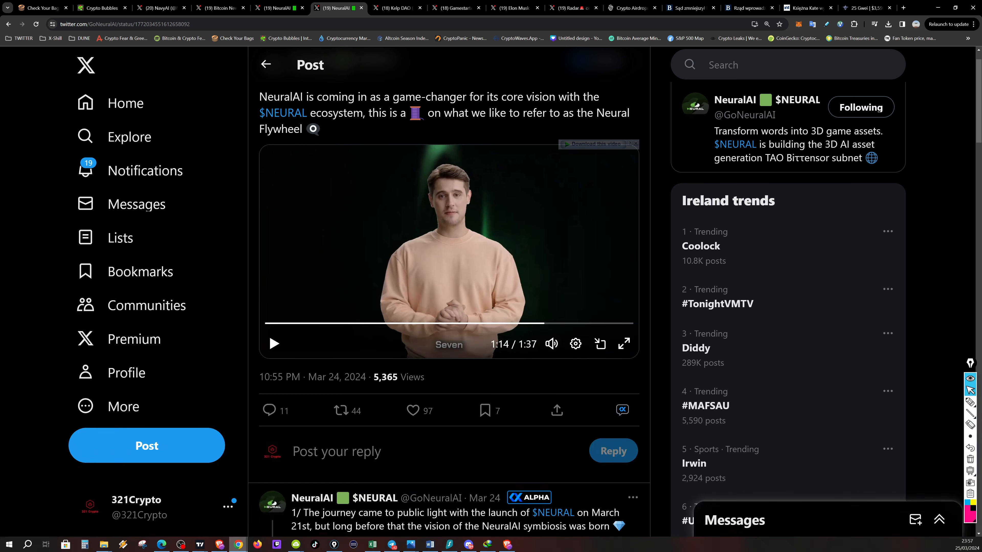
{"action": "mouse_move", "coordinate": [447, 132]}
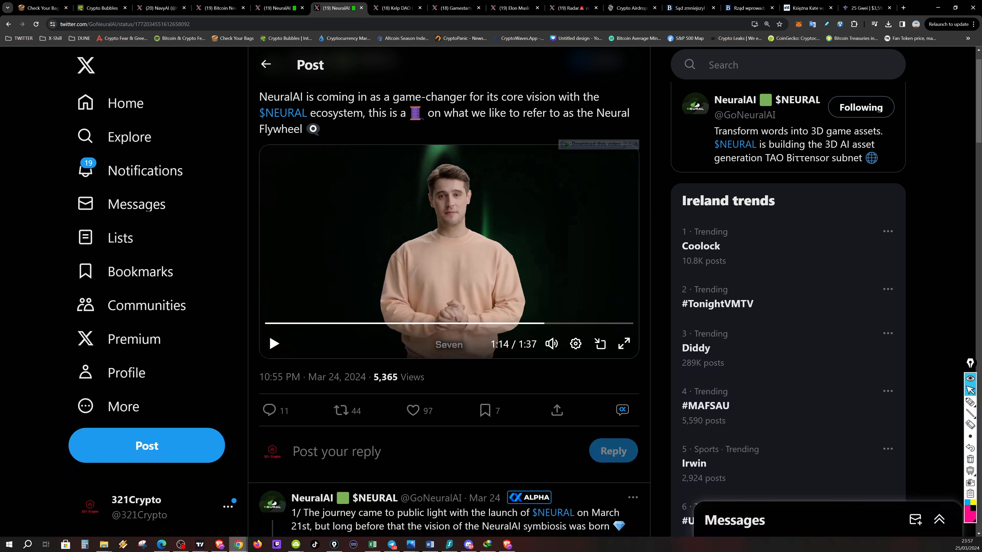
{"action": "mouse_move", "coordinate": [405, 19]}
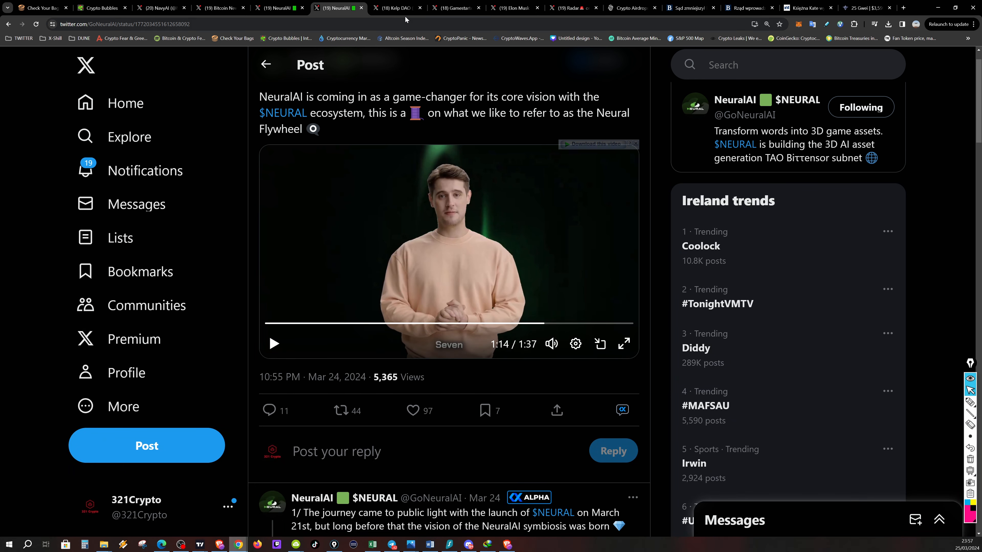
{"action": "left_click", "coordinate": [396, 7]}
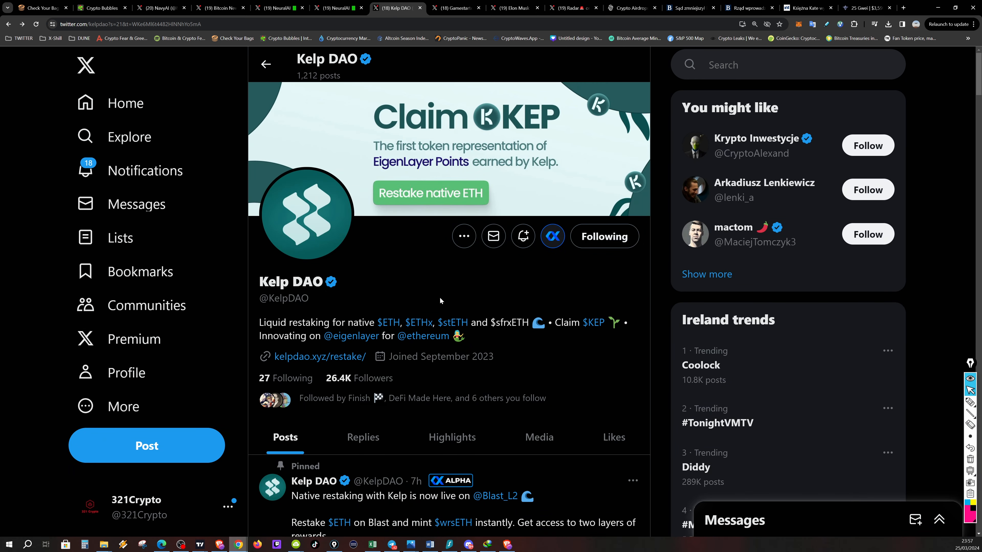
{"action": "mouse_move", "coordinate": [40, 366]}
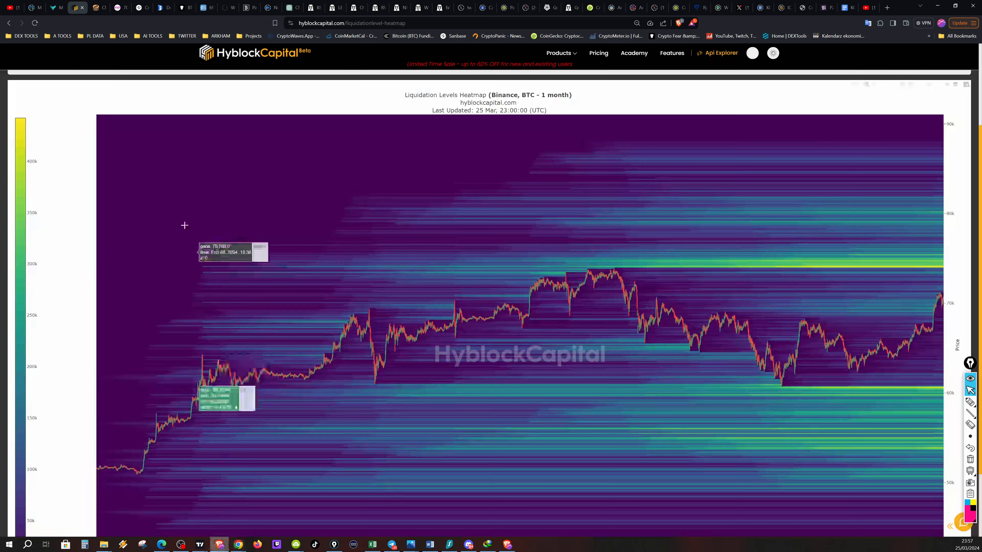
Switch from the Hyblock BTC liquidation heatmap to the Santiment Historical Crypto Trends page
{"action": "left_click", "coordinate": [142, 7]}
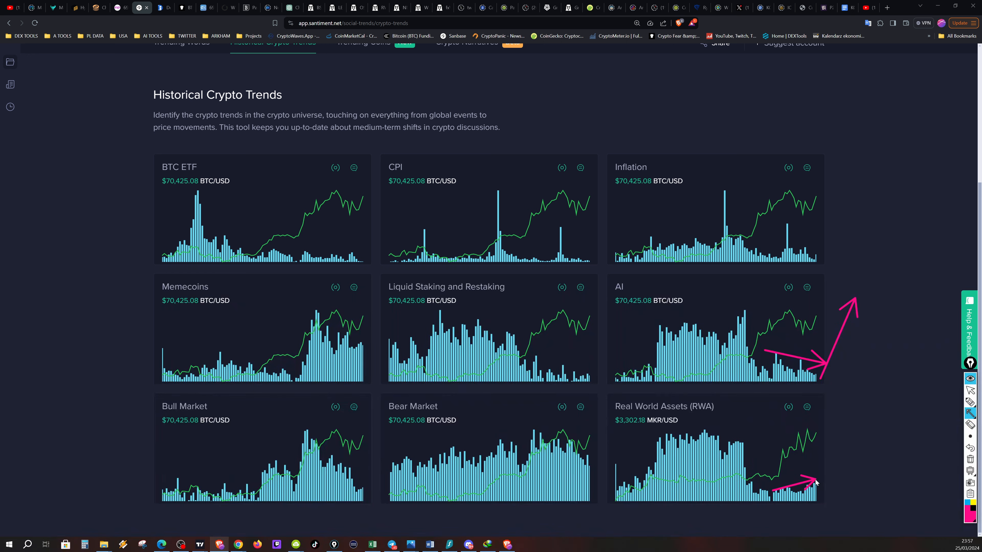
{"action": "mouse_move", "coordinate": [823, 500]}
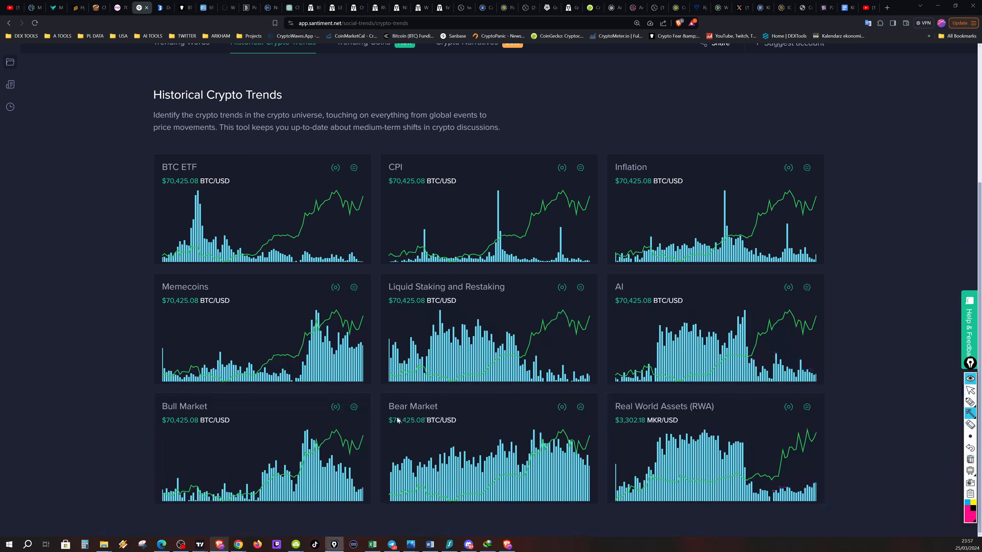
{"action": "mouse_move", "coordinate": [554, 366]}
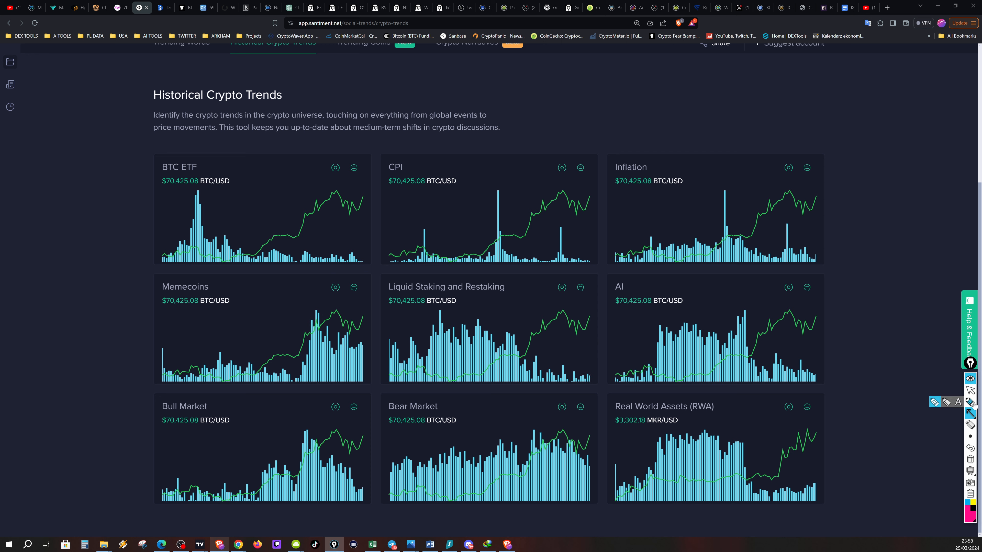
{"action": "mouse_move", "coordinate": [474, 341]}
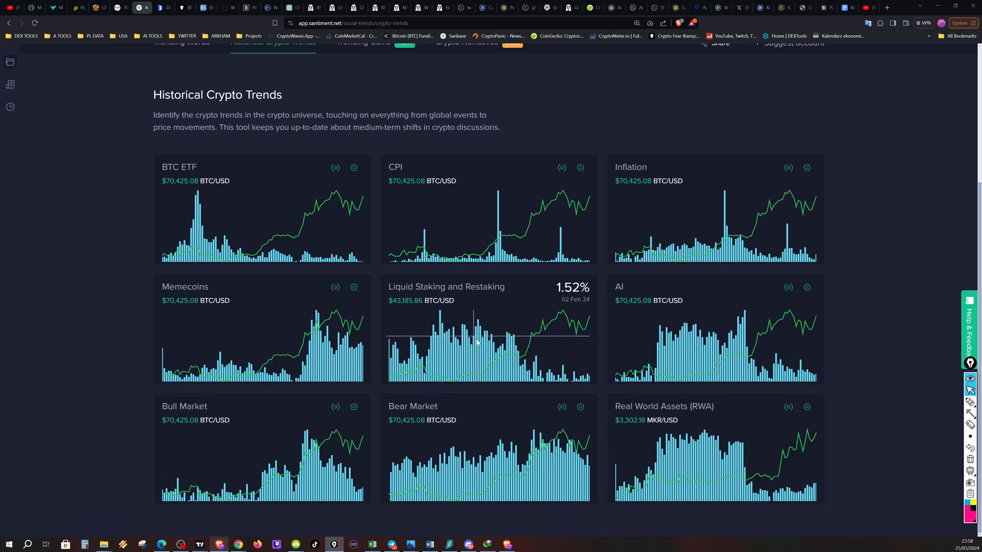
{"action": "mouse_move", "coordinate": [580, 370]}
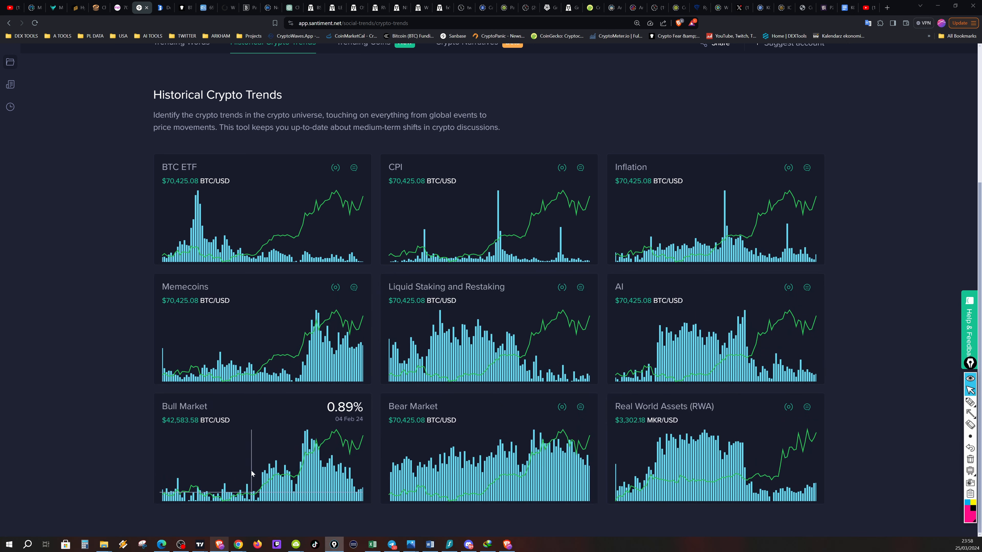
{"action": "mouse_move", "coordinate": [237, 515]}
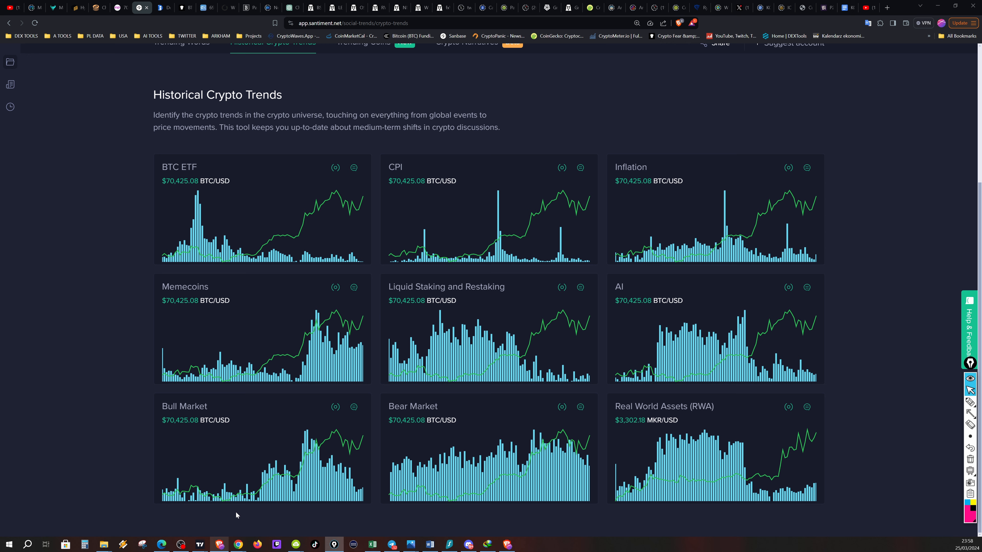
{"action": "mouse_move", "coordinate": [108, 397]}
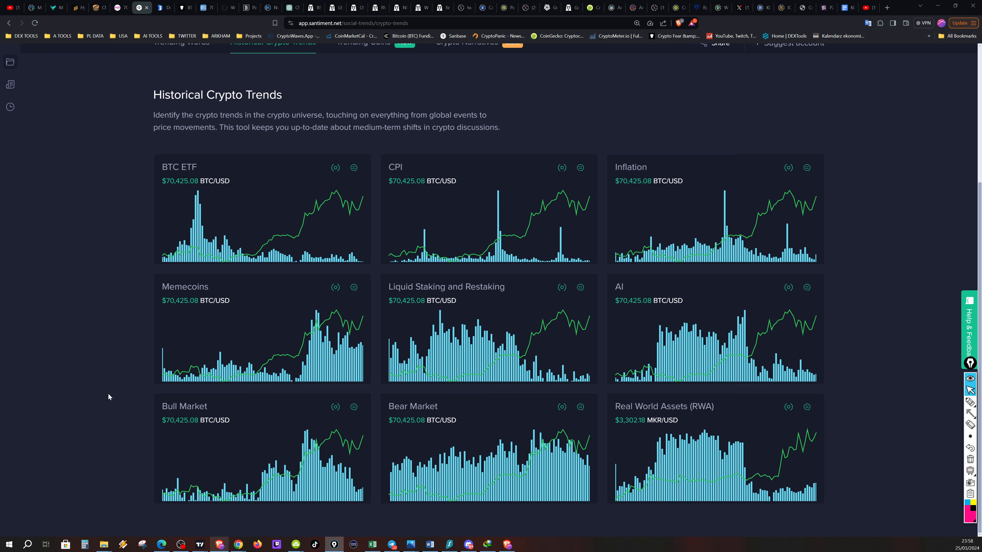
{"action": "mouse_move", "coordinate": [179, 468]}
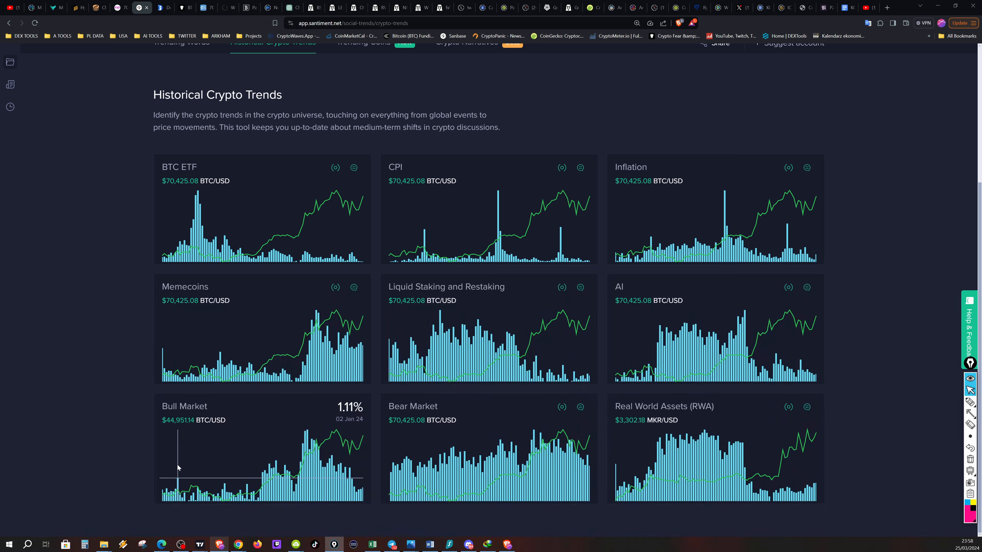
{"action": "left_click", "coordinate": [398, 8]}
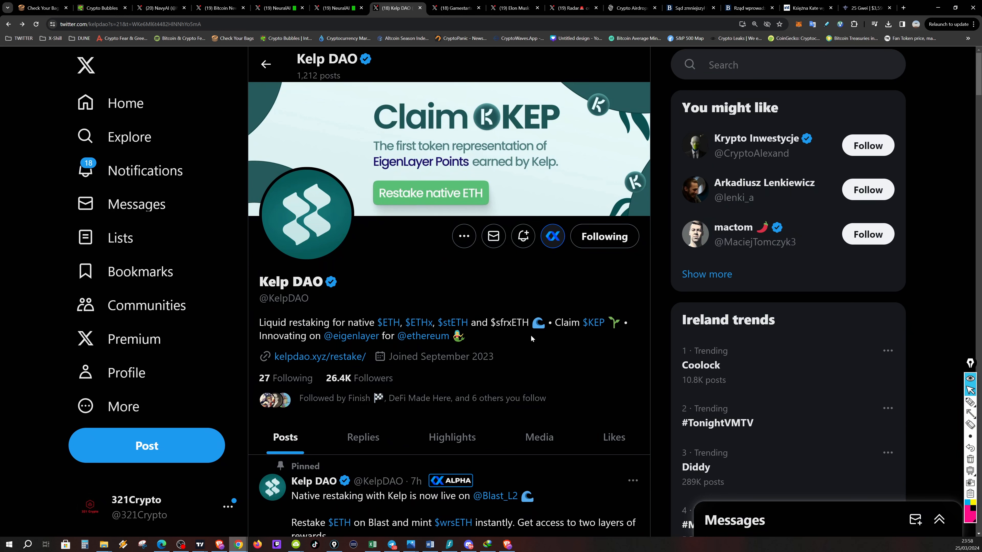
{"action": "mouse_move", "coordinate": [535, 339]}
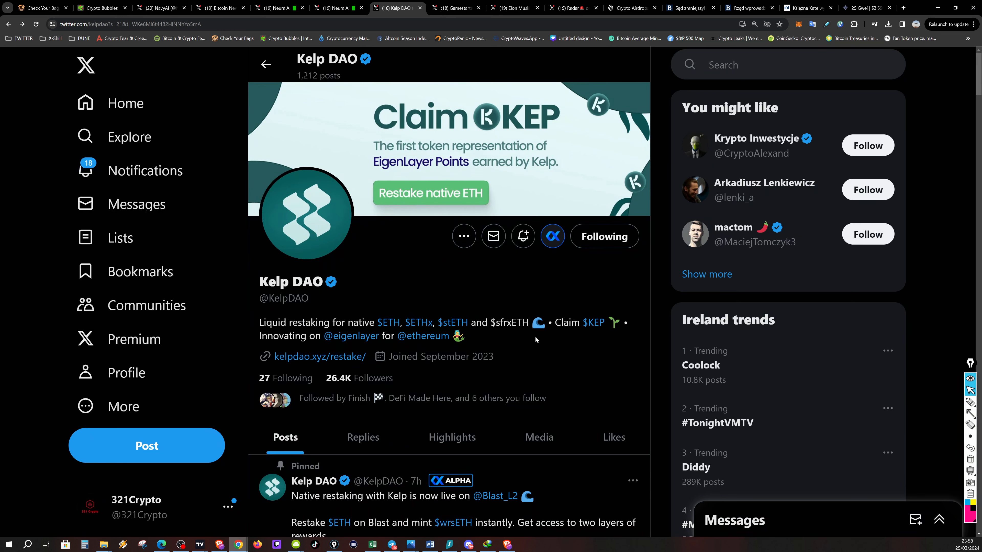
{"action": "mouse_move", "coordinate": [526, 348]}
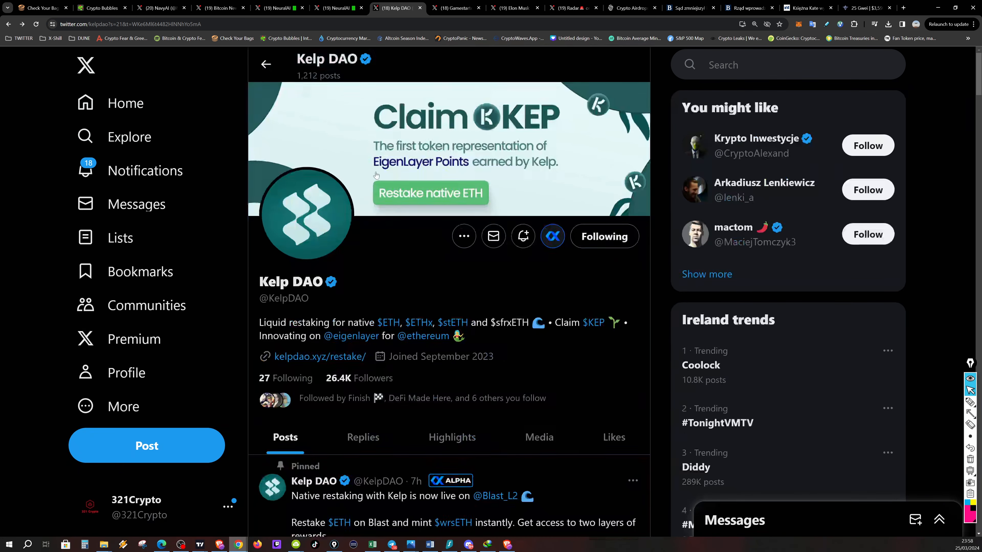
Scroll through Kelp DAO's timeline posts, then bring up Gamestarter's Arcade IDO announcement
{"action": "scroll", "scroll_direction": "down", "scroll_amount": 3}
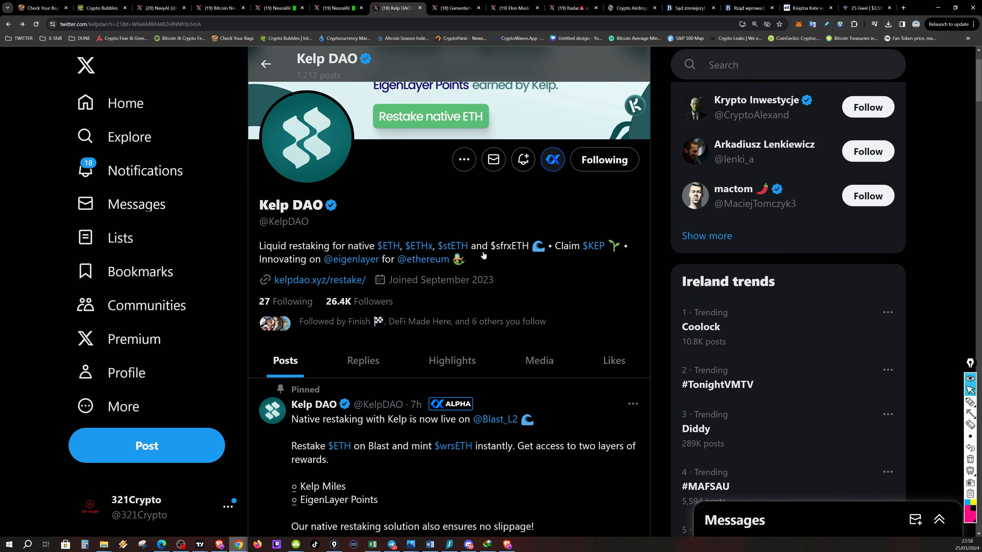
{"action": "scroll", "scroll_direction": "down", "scroll_amount": 3}
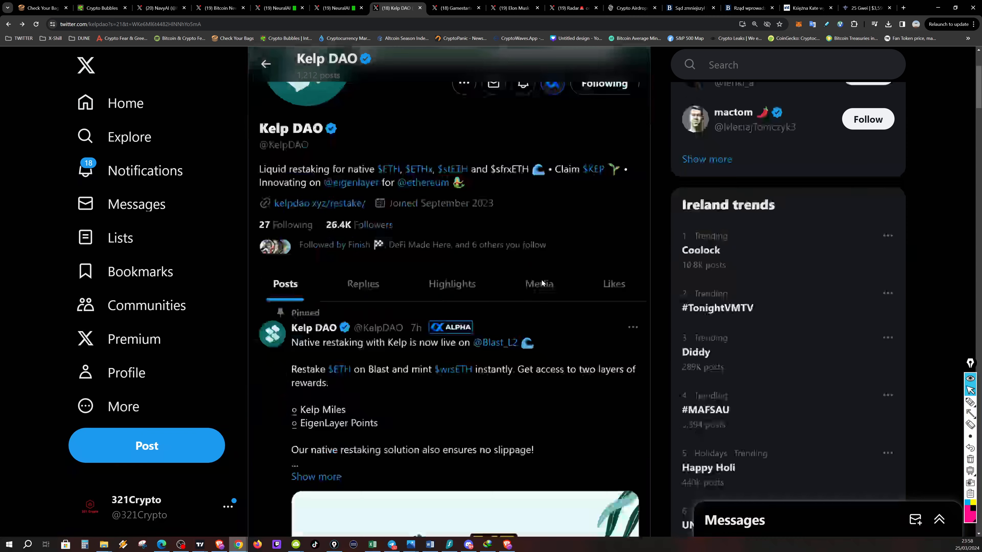
{"action": "scroll", "scroll_direction": "down", "scroll_amount": 3}
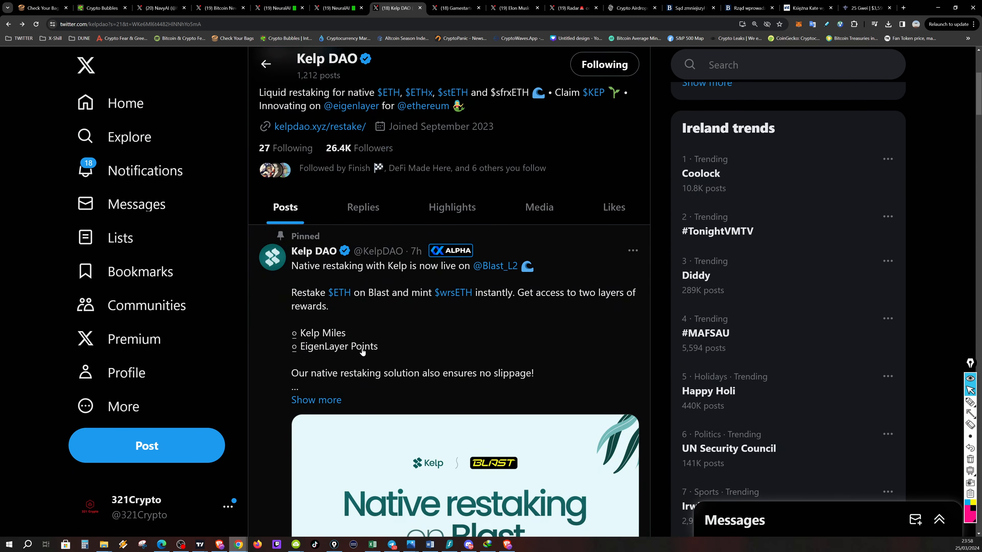
{"action": "scroll", "scroll_direction": "down", "scroll_amount": 3}
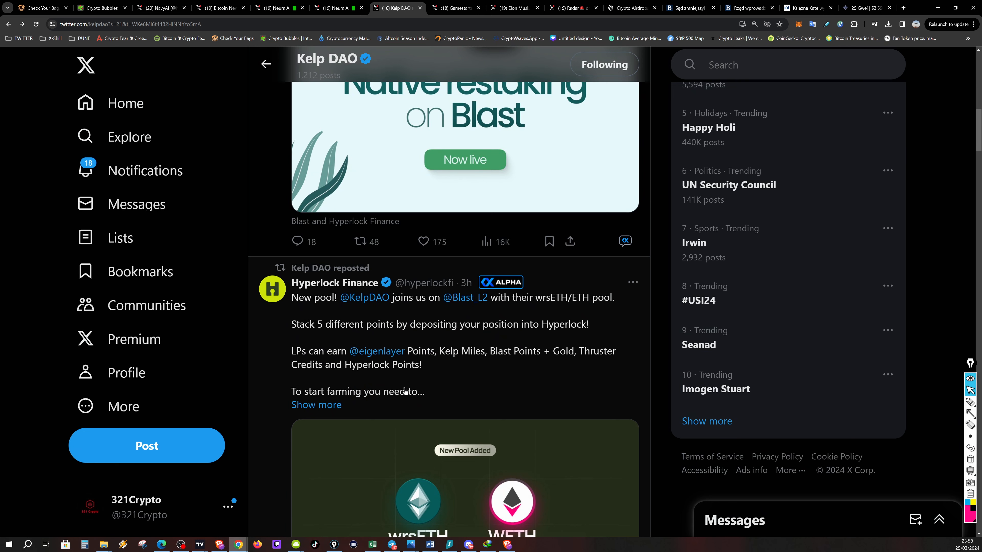
{"action": "mouse_move", "coordinate": [412, 321]}
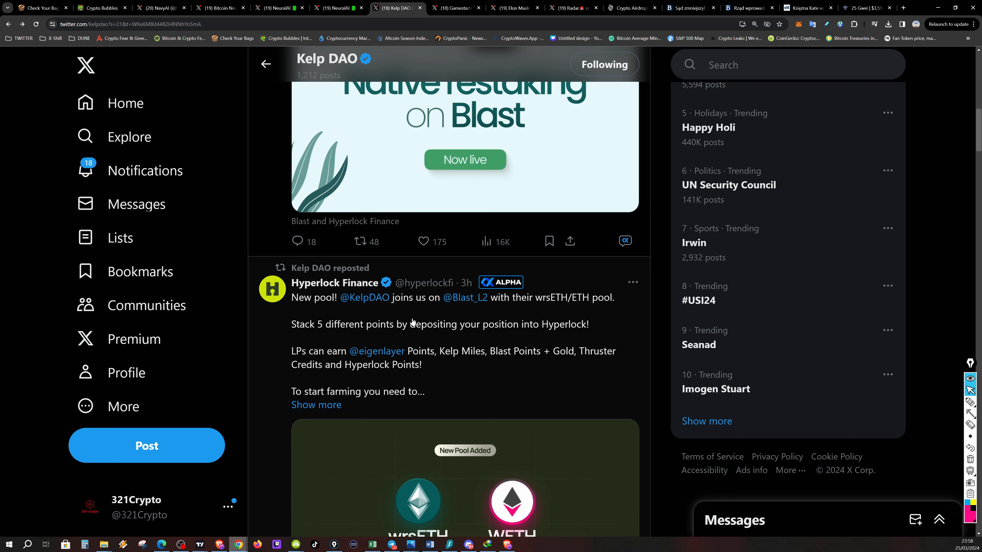
{"action": "mouse_move", "coordinate": [462, 329]}
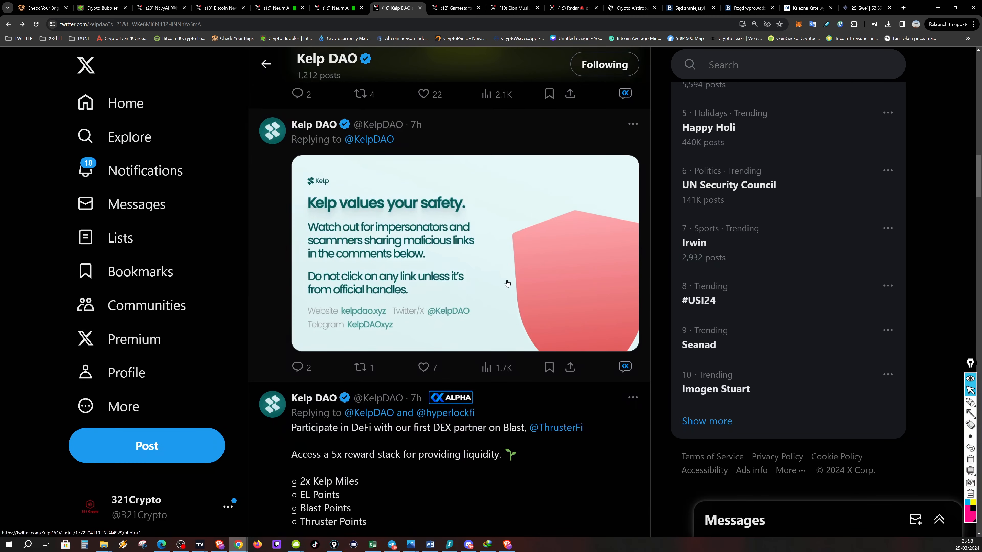
{"action": "scroll", "scroll_direction": "down", "scroll_amount": 3}
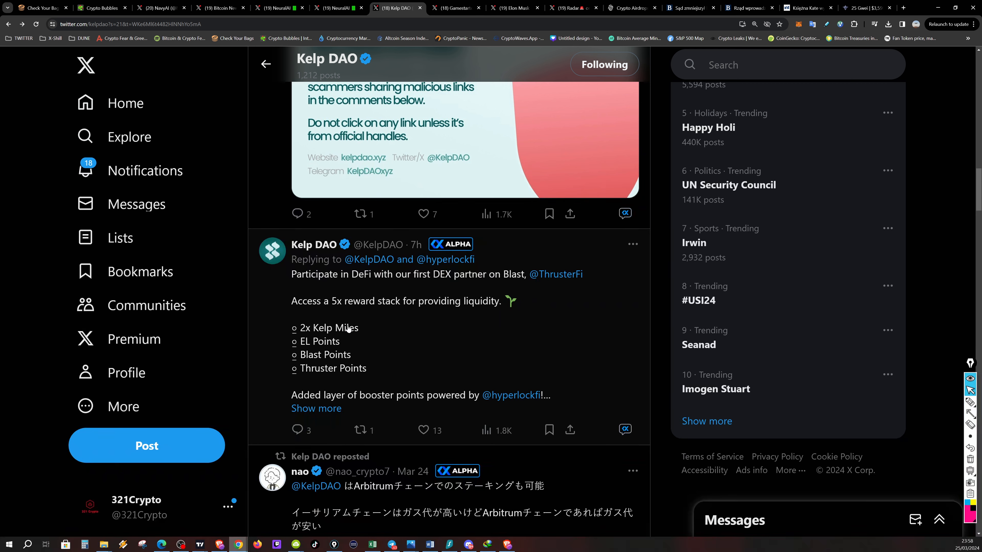
{"action": "mouse_move", "coordinate": [320, 364]}
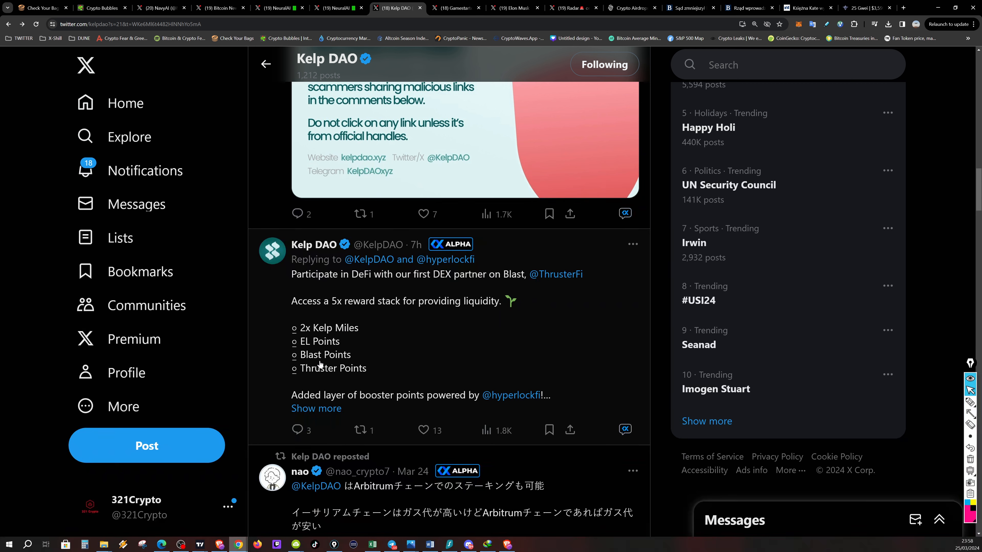
{"action": "mouse_move", "coordinate": [385, 334]}
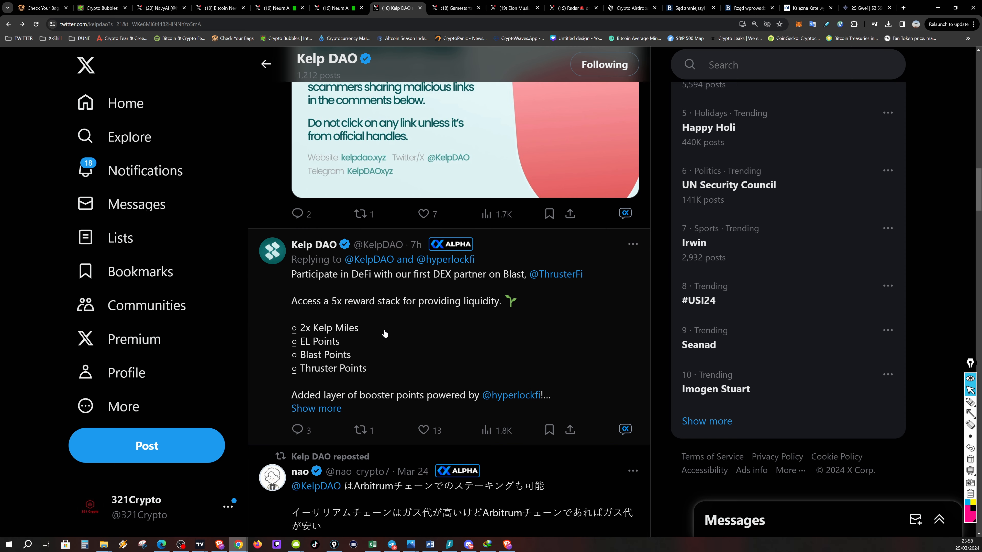
{"action": "scroll", "scroll_direction": "down", "scroll_amount": 3}
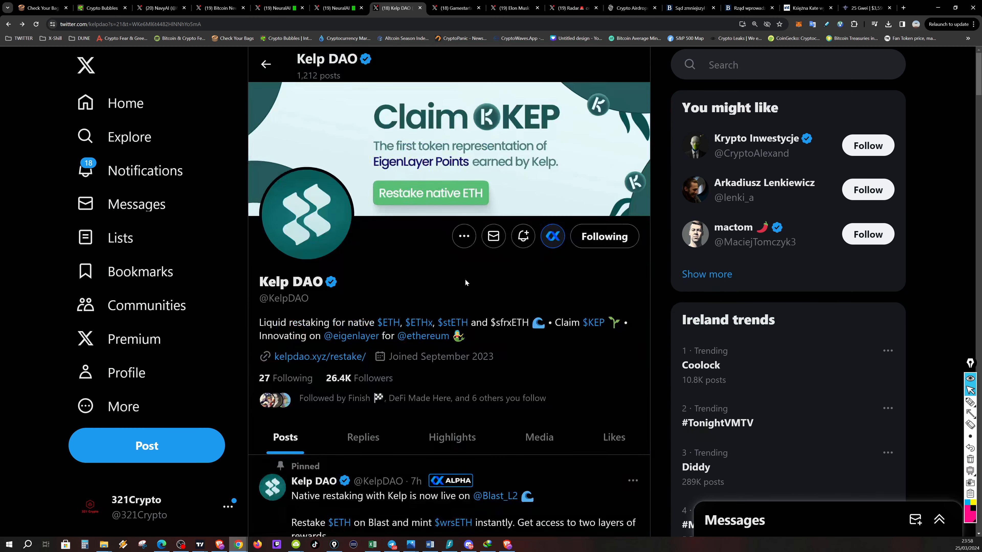
{"action": "mouse_move", "coordinate": [405, 253]}
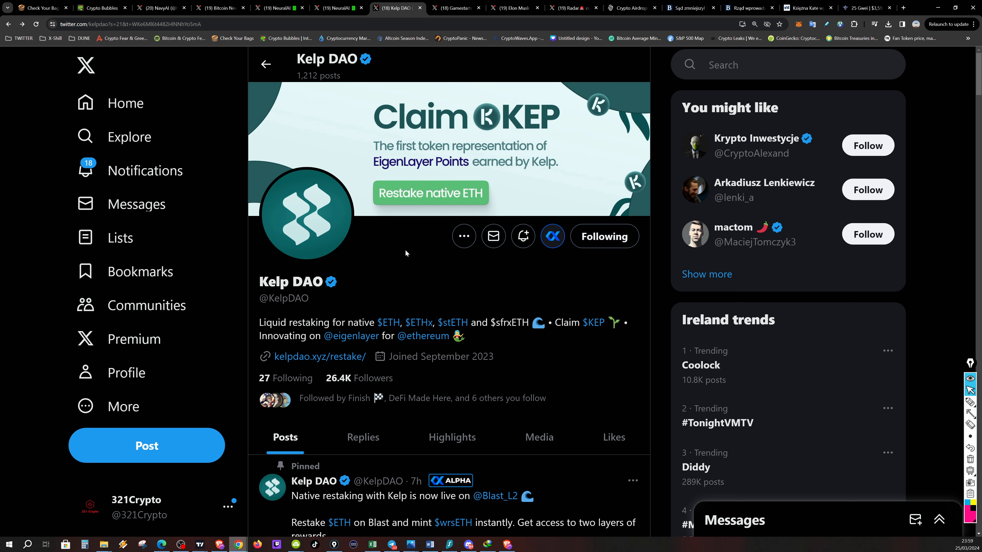
{"action": "mouse_move", "coordinate": [486, 256]}
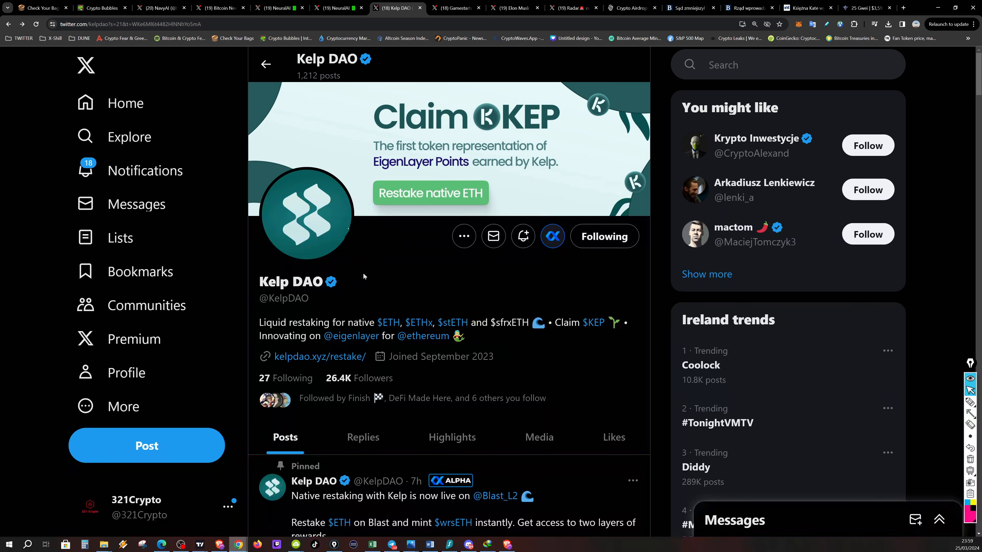
{"action": "mouse_move", "coordinate": [440, 67]}
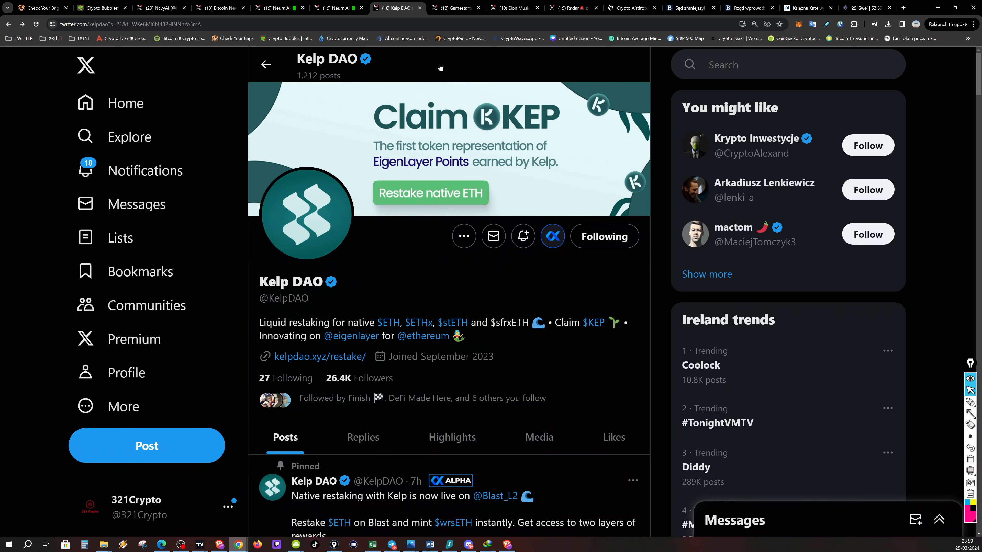
{"action": "mouse_move", "coordinate": [436, 53]}
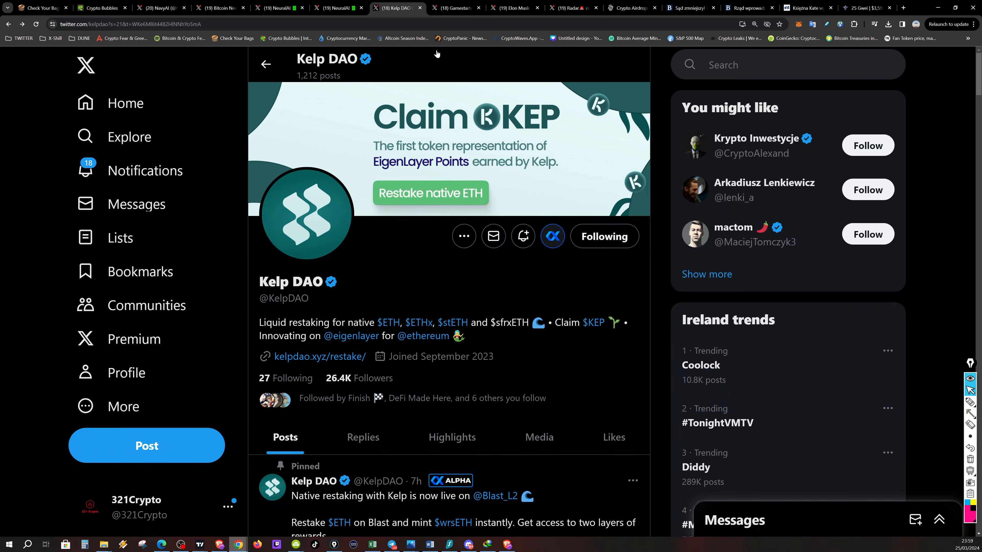
{"action": "mouse_move", "coordinate": [357, 21]}
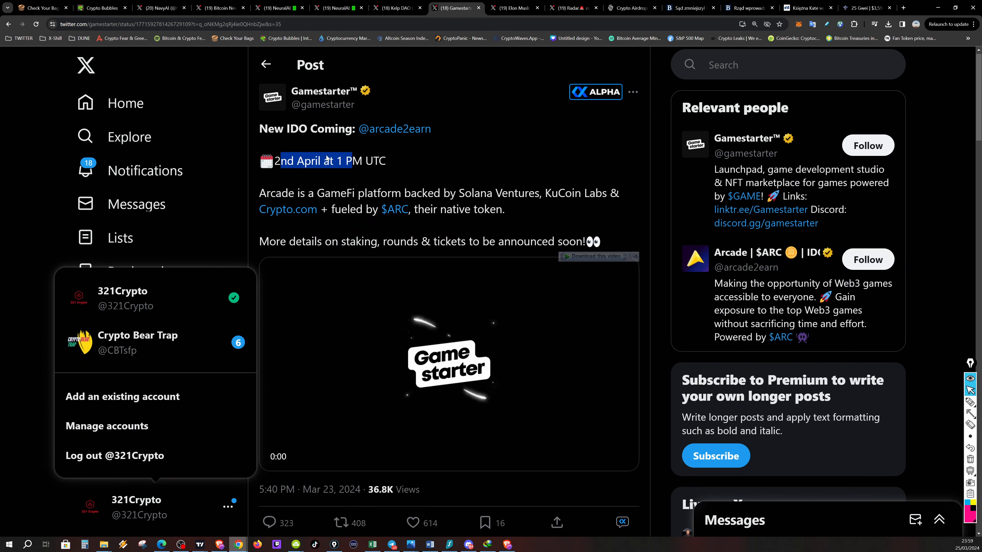
{"action": "left_click", "coordinate": [448, 363]}
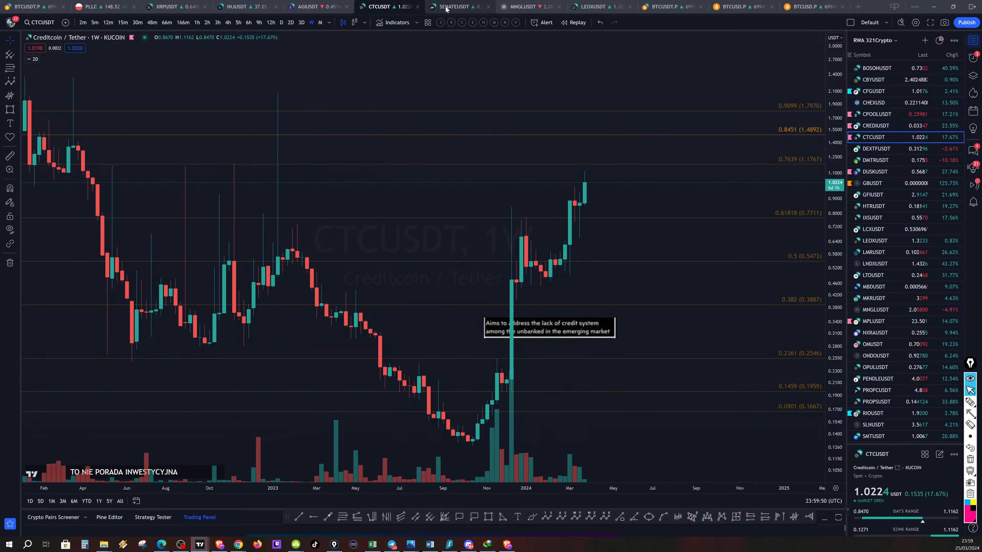
Show the Gamestarter GAMEUSDT chart on Gate.io at the 1W timeframe
{"action": "left_click", "coordinate": [457, 6]}
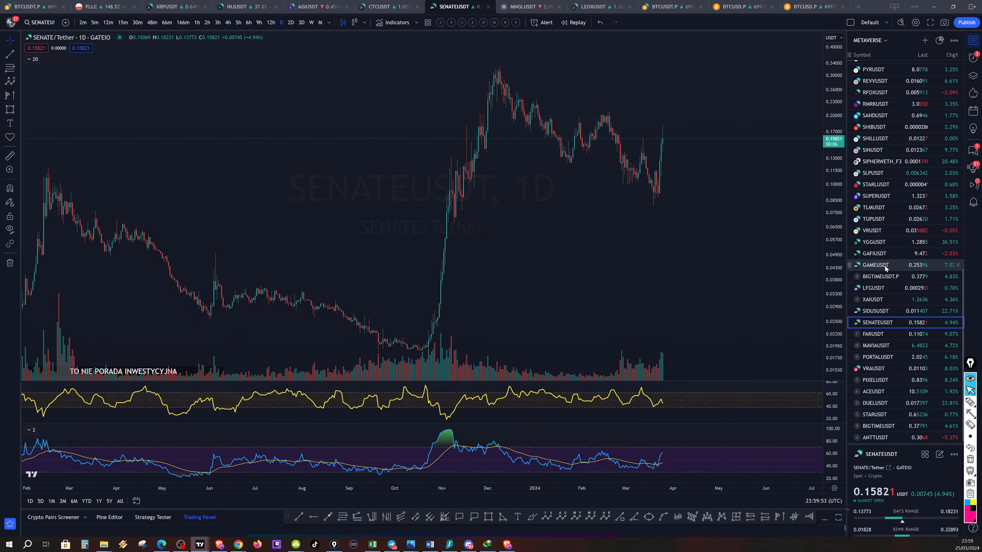
{"action": "left_click", "coordinate": [873, 265]}
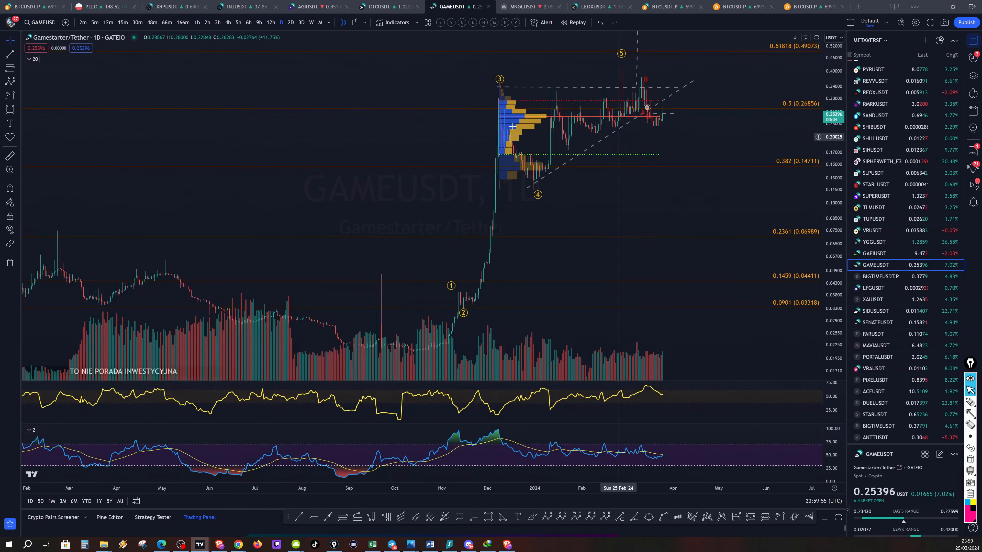
{"action": "left_click", "coordinate": [310, 23]}
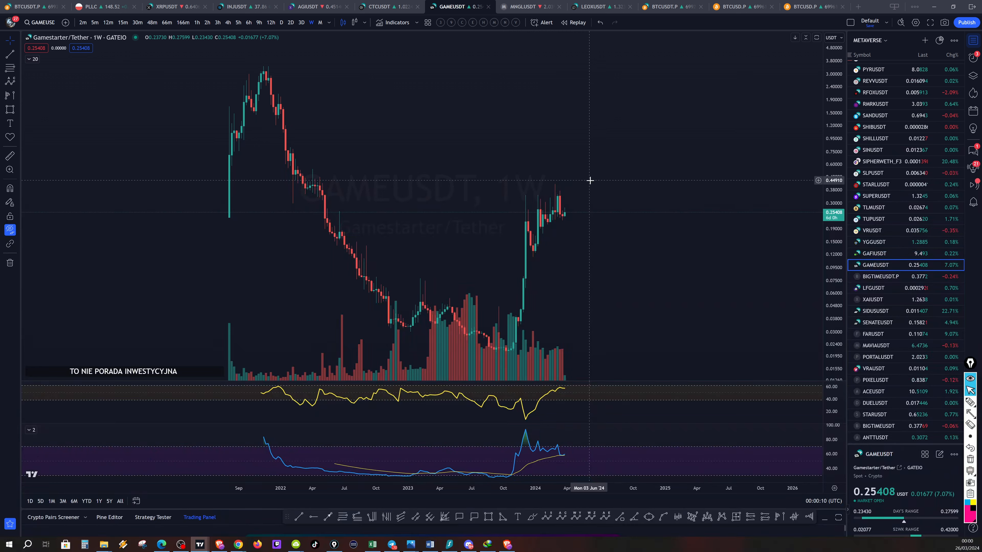
{"action": "mouse_move", "coordinate": [594, 162]}
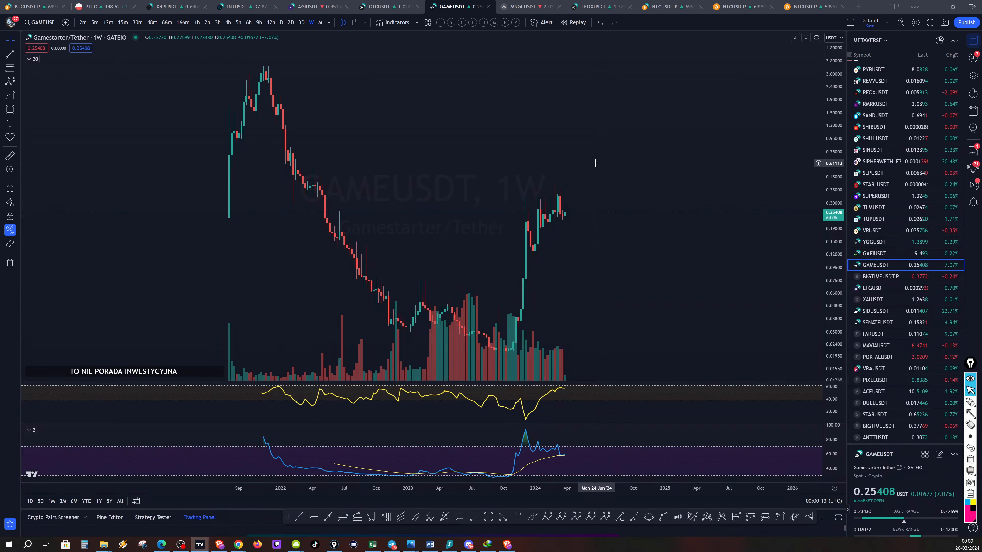
{"action": "mouse_move", "coordinate": [599, 123]}
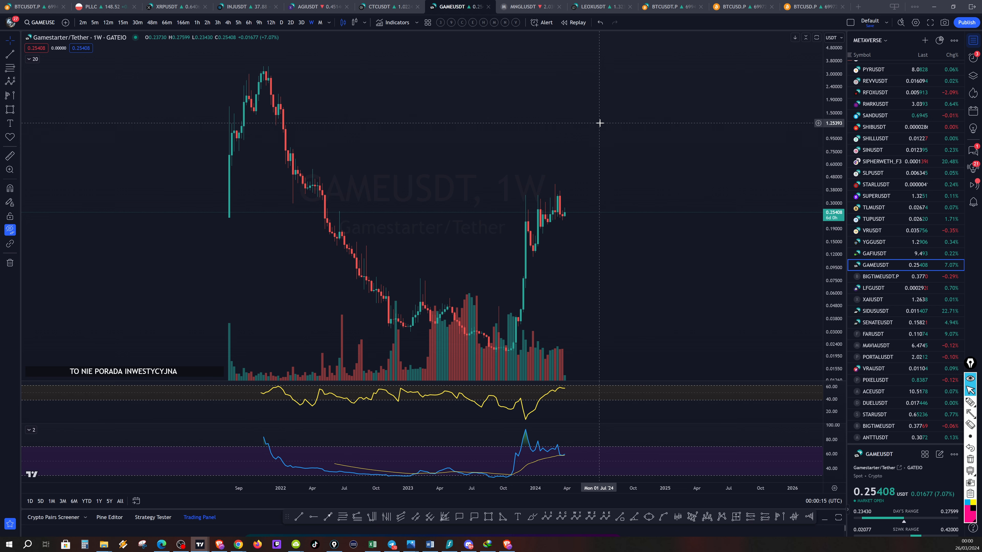
{"action": "mouse_move", "coordinate": [599, 92]}
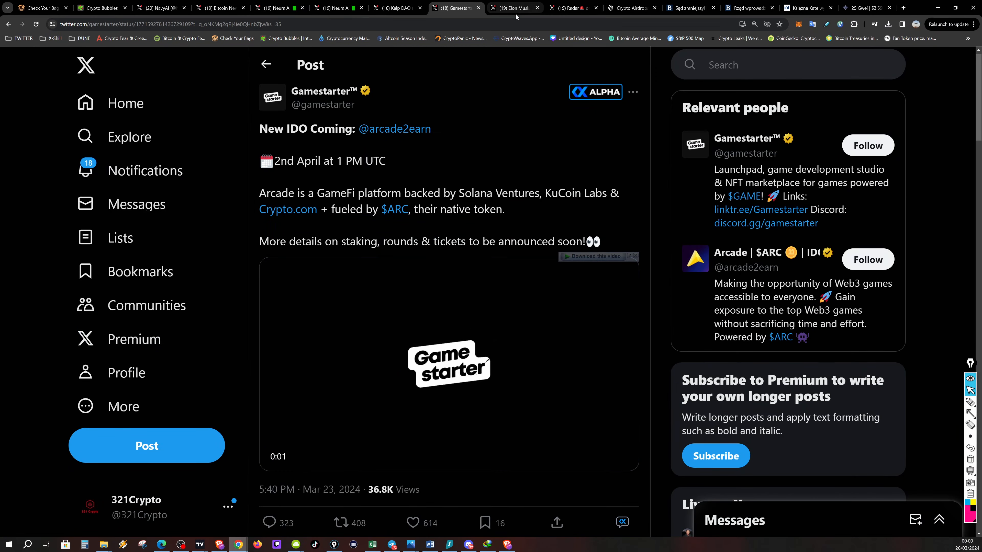
Bring up Elon Musk's 'The circle will be complete' post with The Everything App video
{"action": "left_click", "coordinate": [513, 7]}
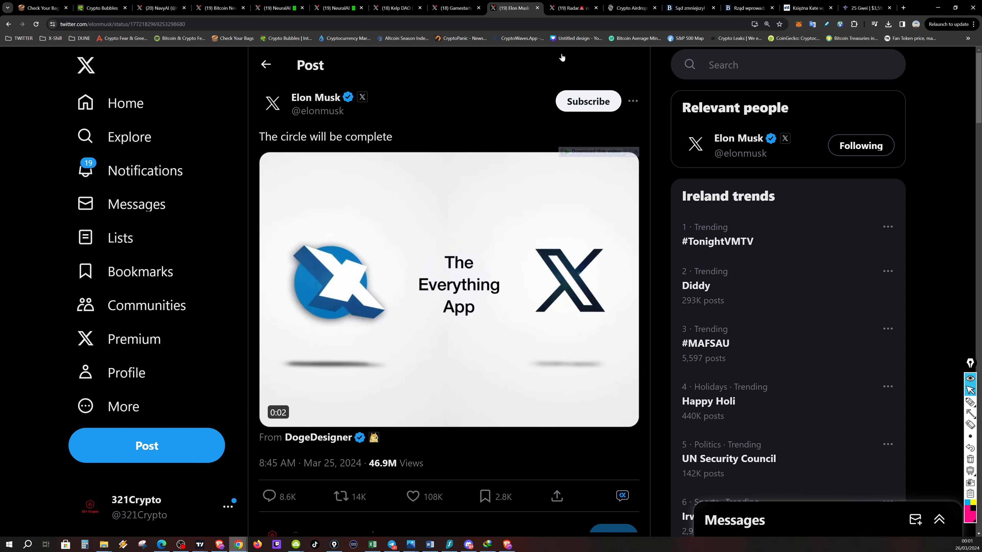
Move to the Decrypt airdrops lawsuit story, then close the Bankier.pl tabs to reach the Interia article
{"action": "left_click", "coordinate": [571, 7]}
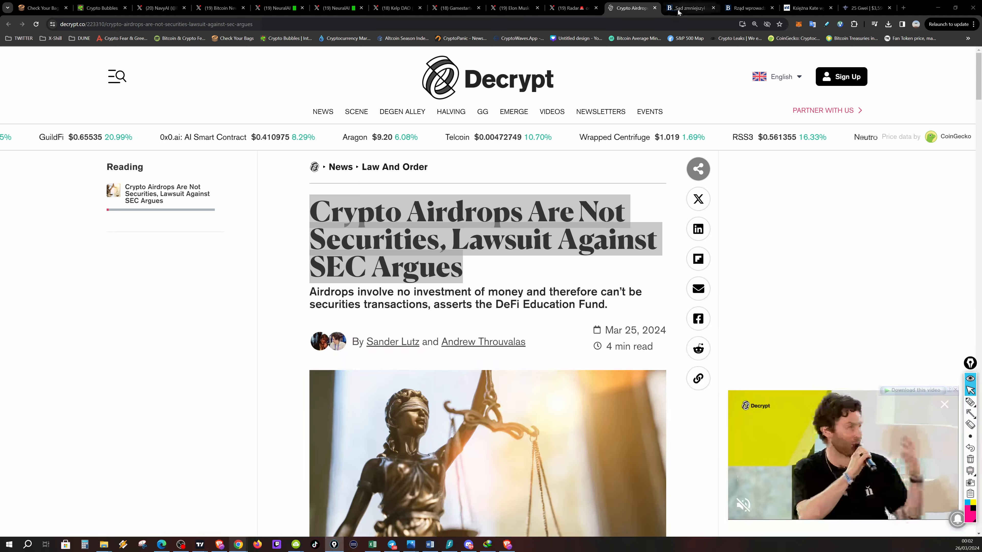
{"action": "left_click", "coordinate": [689, 8]}
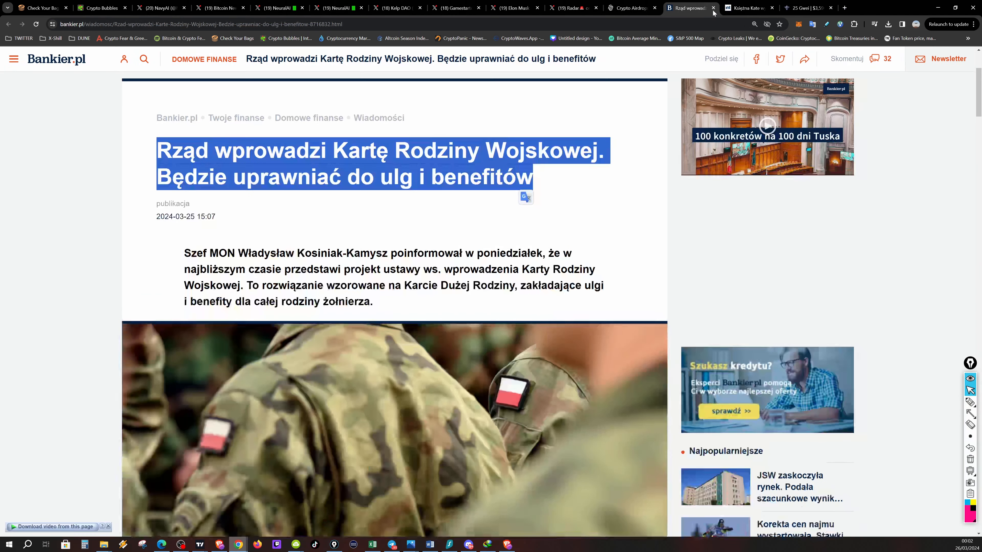
{"action": "left_click", "coordinate": [689, 7]}
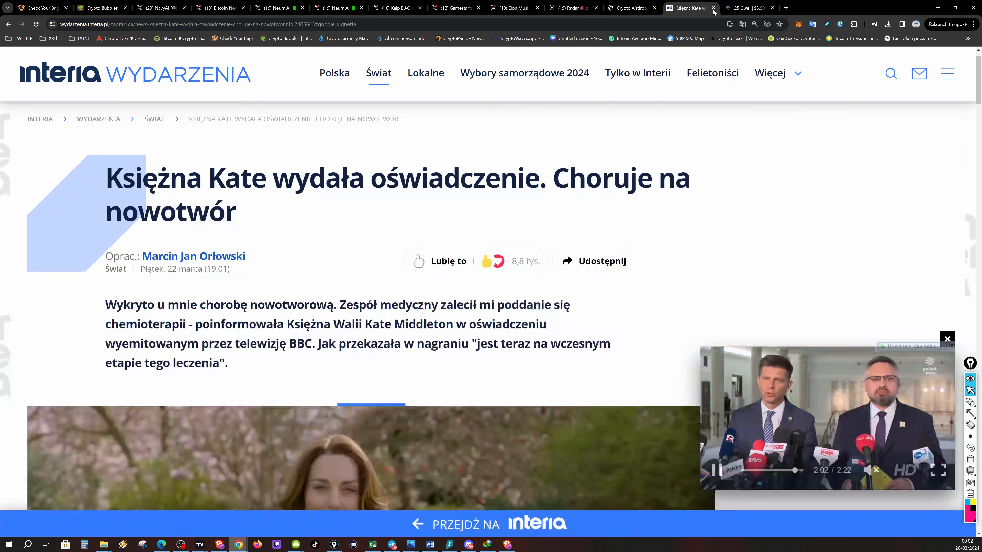
{"action": "scroll", "scroll_direction": "down", "scroll_amount": 3}
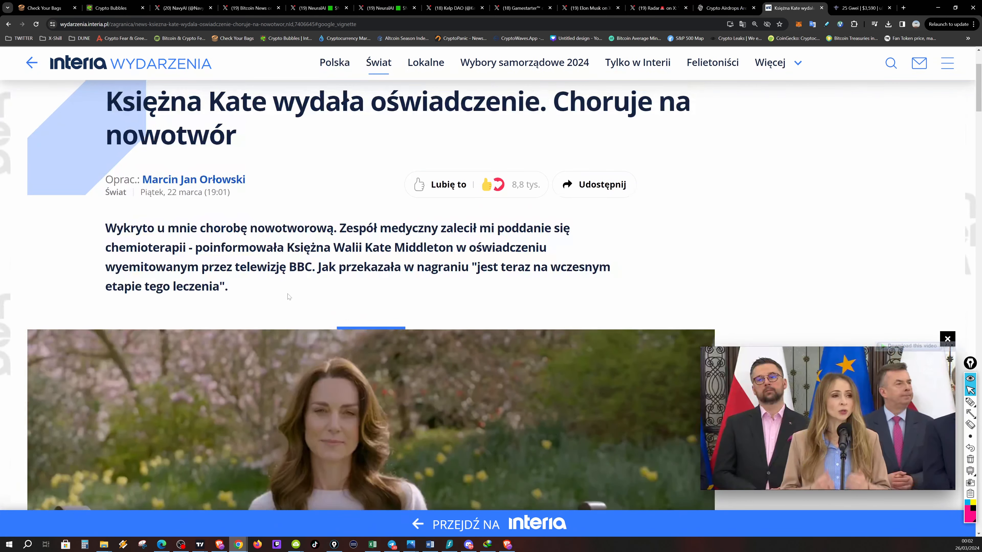
{"action": "scroll", "scroll_direction": "down", "scroll_amount": 3}
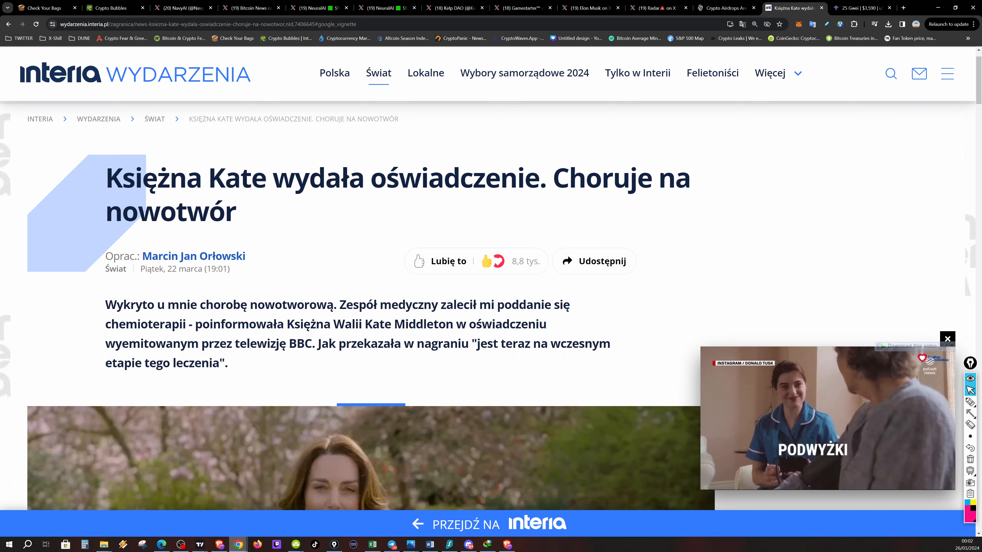
{"action": "scroll", "scroll_direction": "down", "scroll_amount": 3}
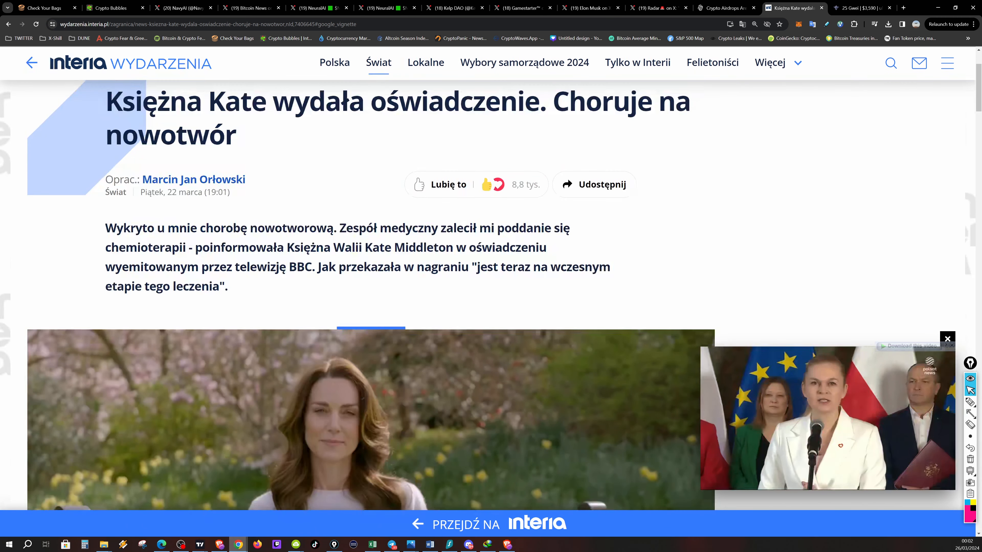
{"action": "scroll", "scroll_direction": "down", "scroll_amount": 3}
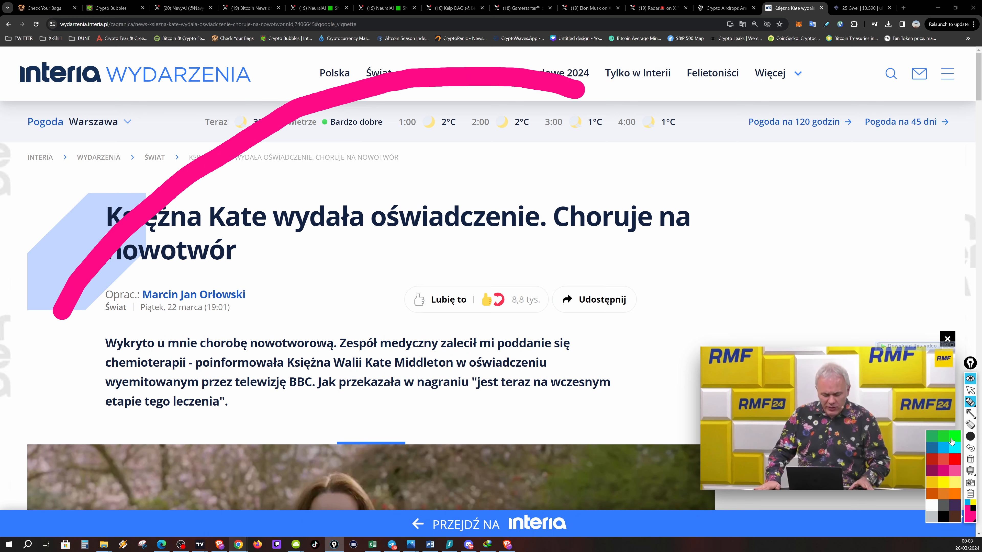
{"action": "left_click_drag", "start_coordinate": [109, 413], "coordinate": [426, 498]}
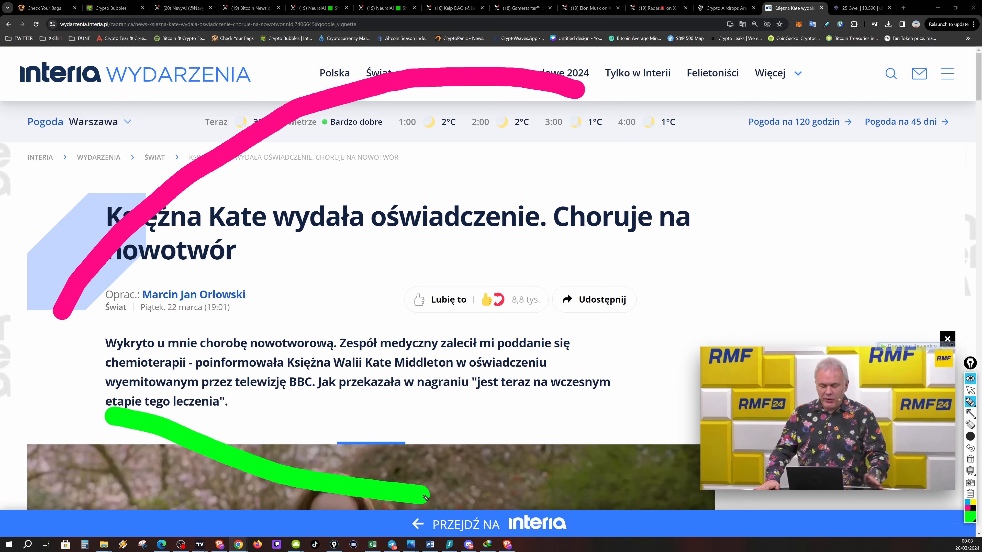
{"action": "left_click_drag", "start_coordinate": [426, 498], "coordinate": [510, 494]}
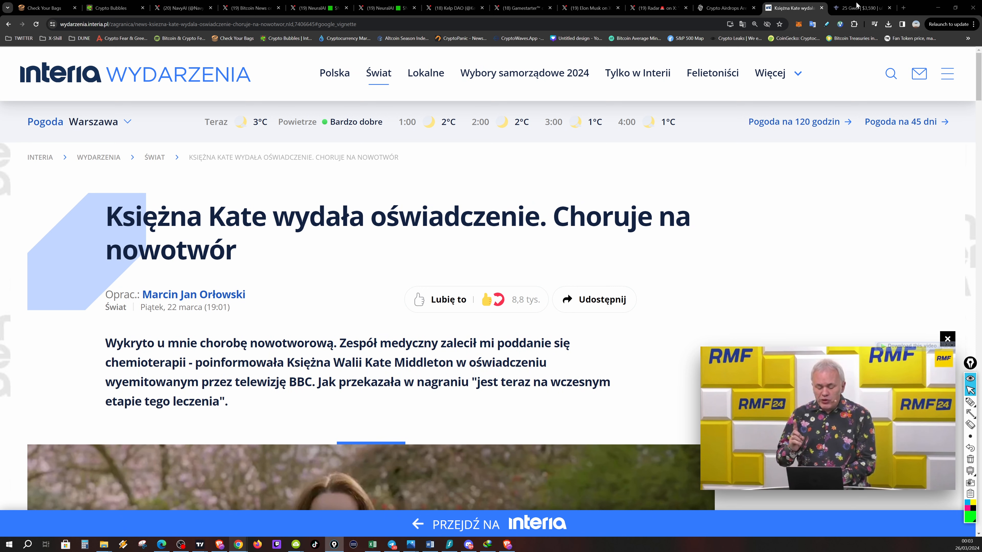
Compare ETH supply since Merge and since burn, return to 30d, and scribble a note beside the chart
{"action": "left_click", "coordinate": [861, 8]}
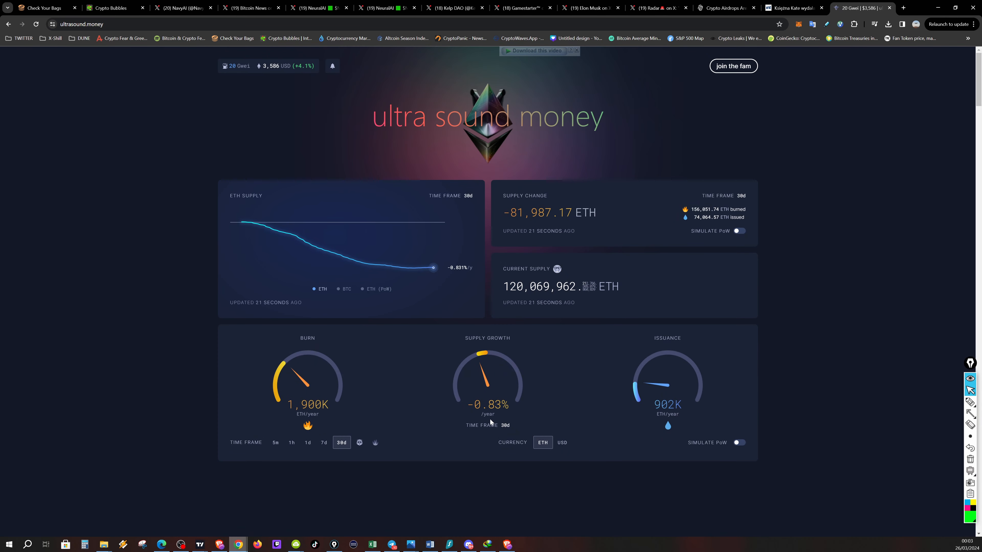
{"action": "mouse_move", "coordinate": [465, 411]}
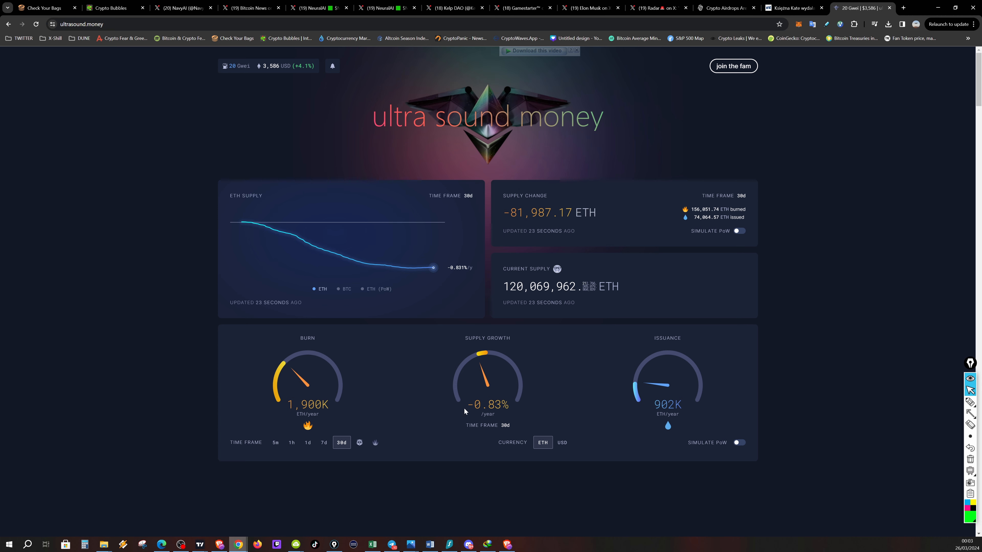
{"action": "mouse_move", "coordinate": [502, 427]}
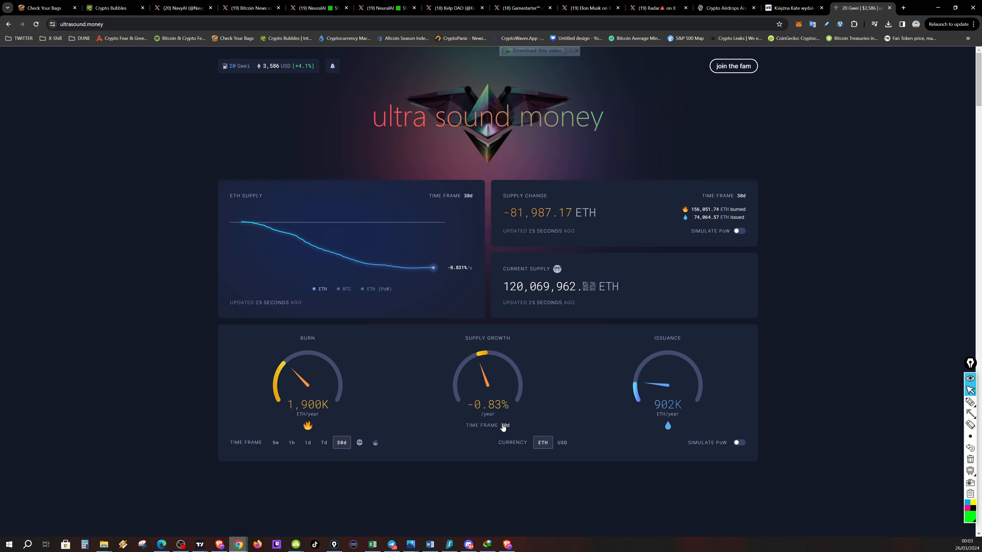
{"action": "left_click", "coordinate": [359, 443]}
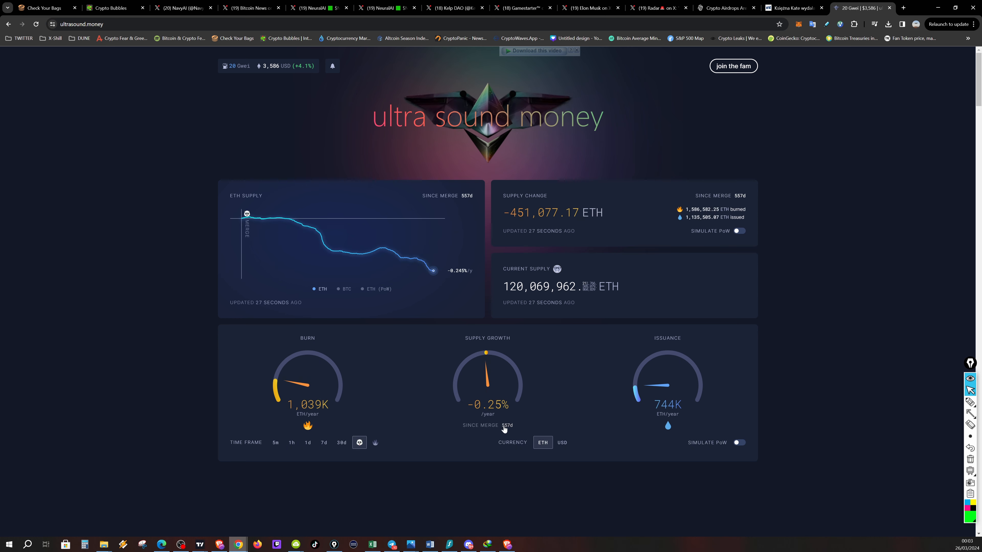
{"action": "left_click", "coordinate": [375, 443]}
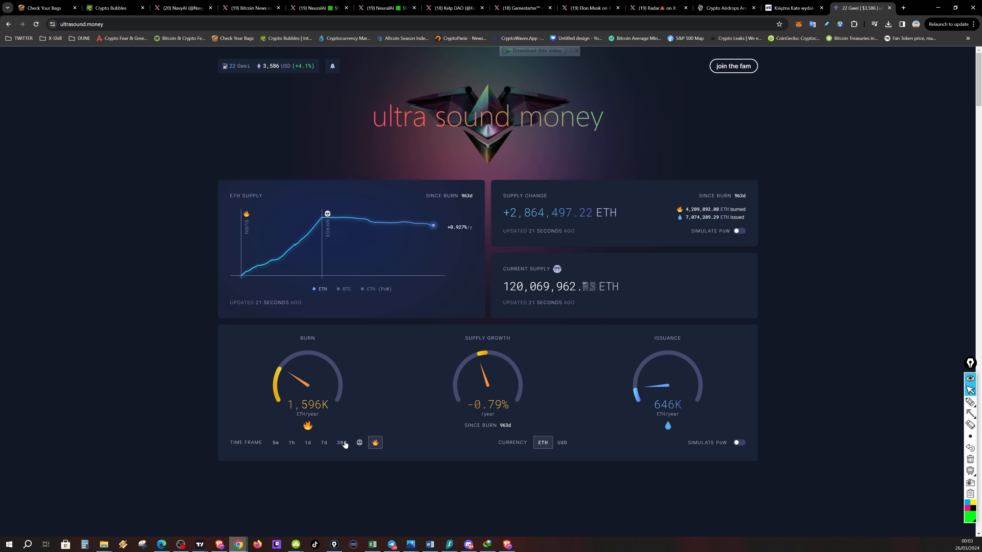
{"action": "left_click", "coordinate": [341, 442]}
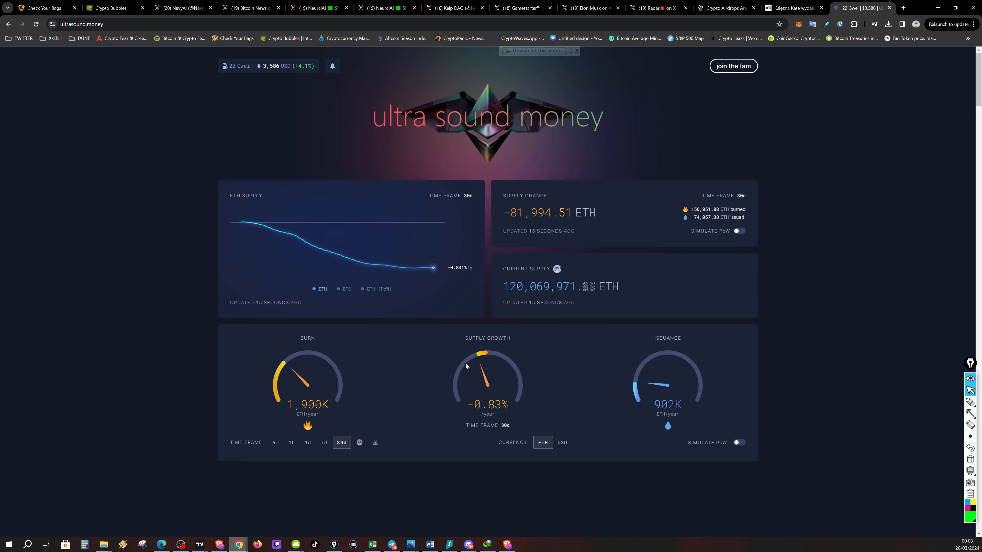
{"action": "mouse_move", "coordinate": [441, 358]}
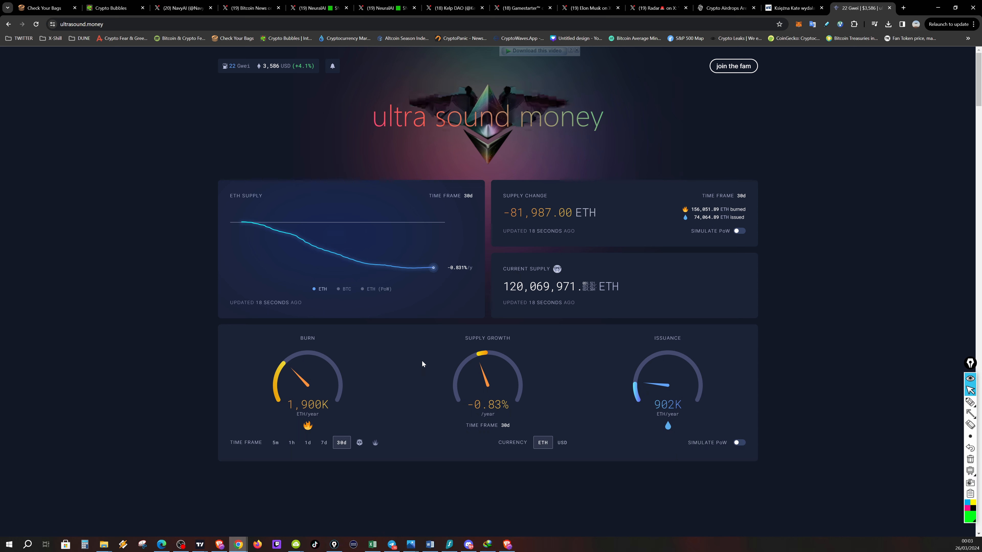
{"action": "mouse_move", "coordinate": [431, 369]}
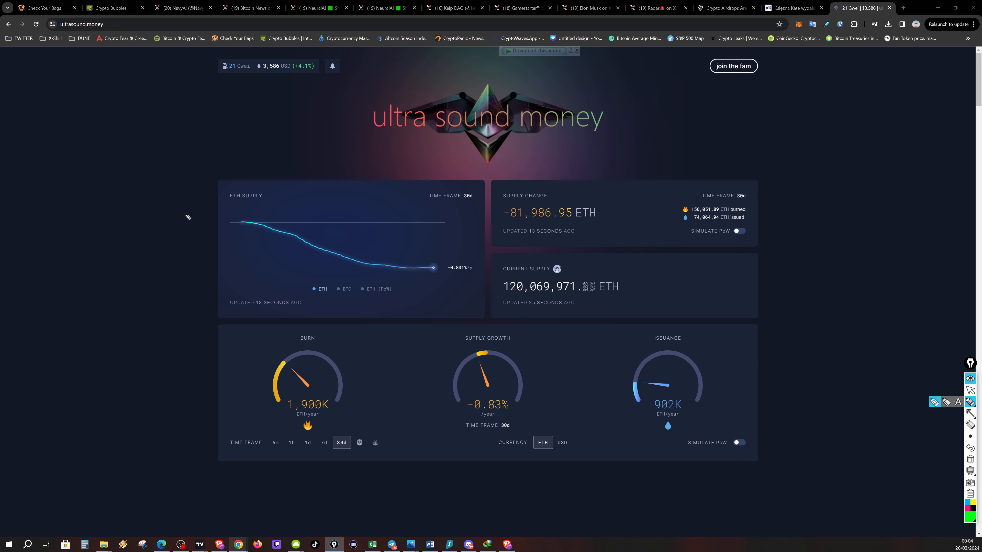
{"action": "mouse_move", "coordinate": [130, 140]}
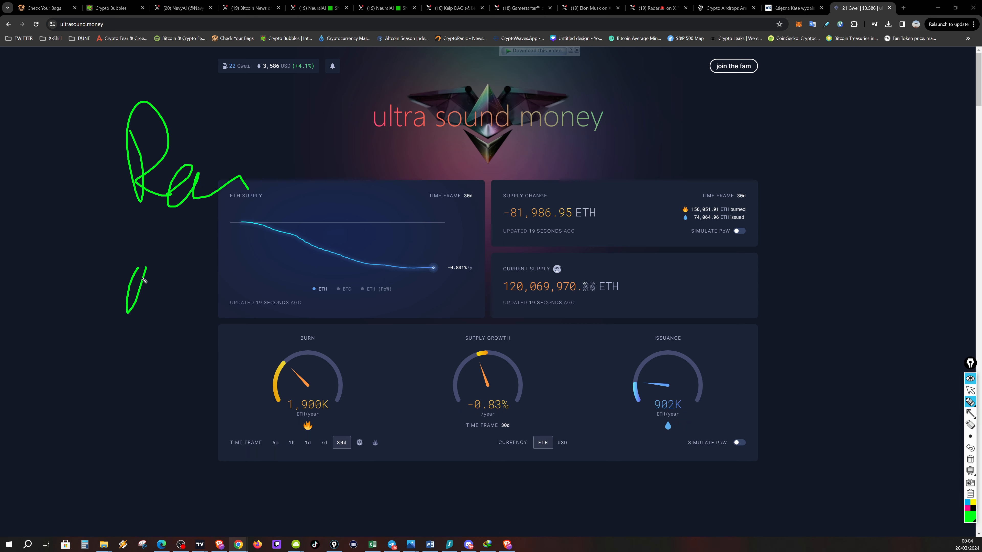
{"action": "left_click_drag", "start_coordinate": [128, 284], "coordinate": [250, 307]}
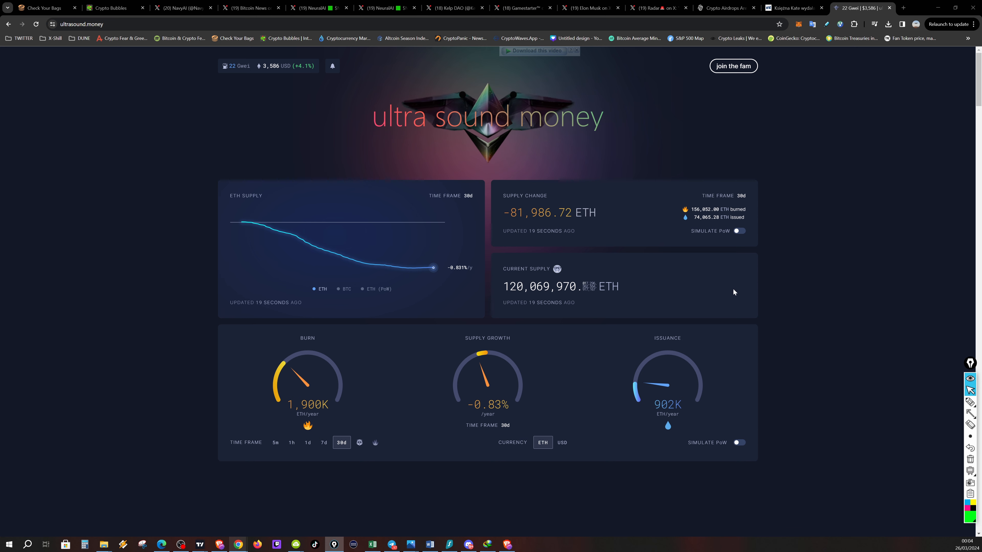
{"action": "mouse_move", "coordinate": [826, 260]}
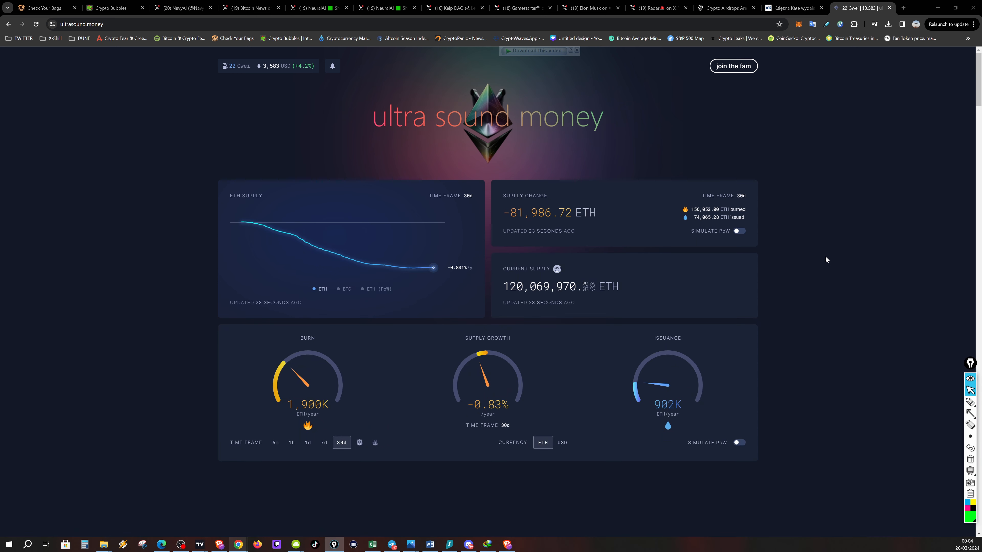
{"action": "mouse_move", "coordinate": [857, 341]}
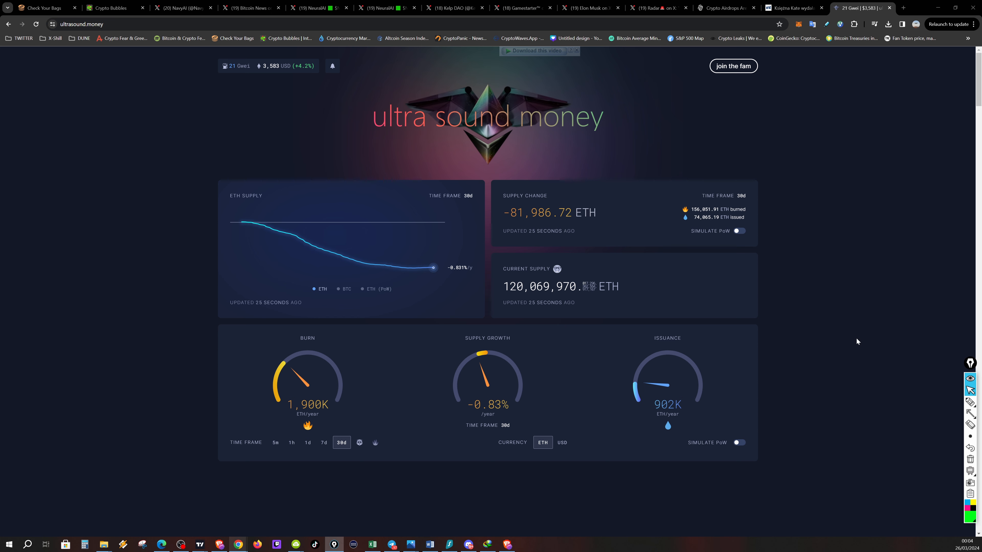